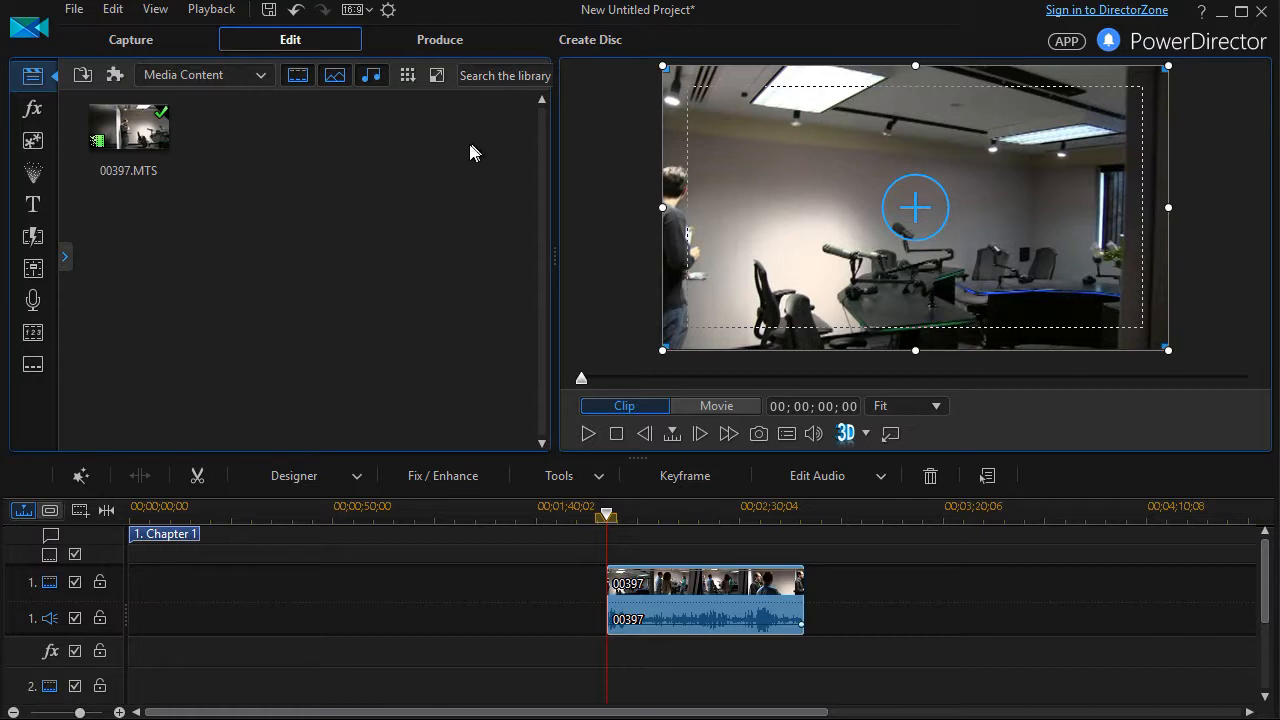
mouse_move(452, 187)
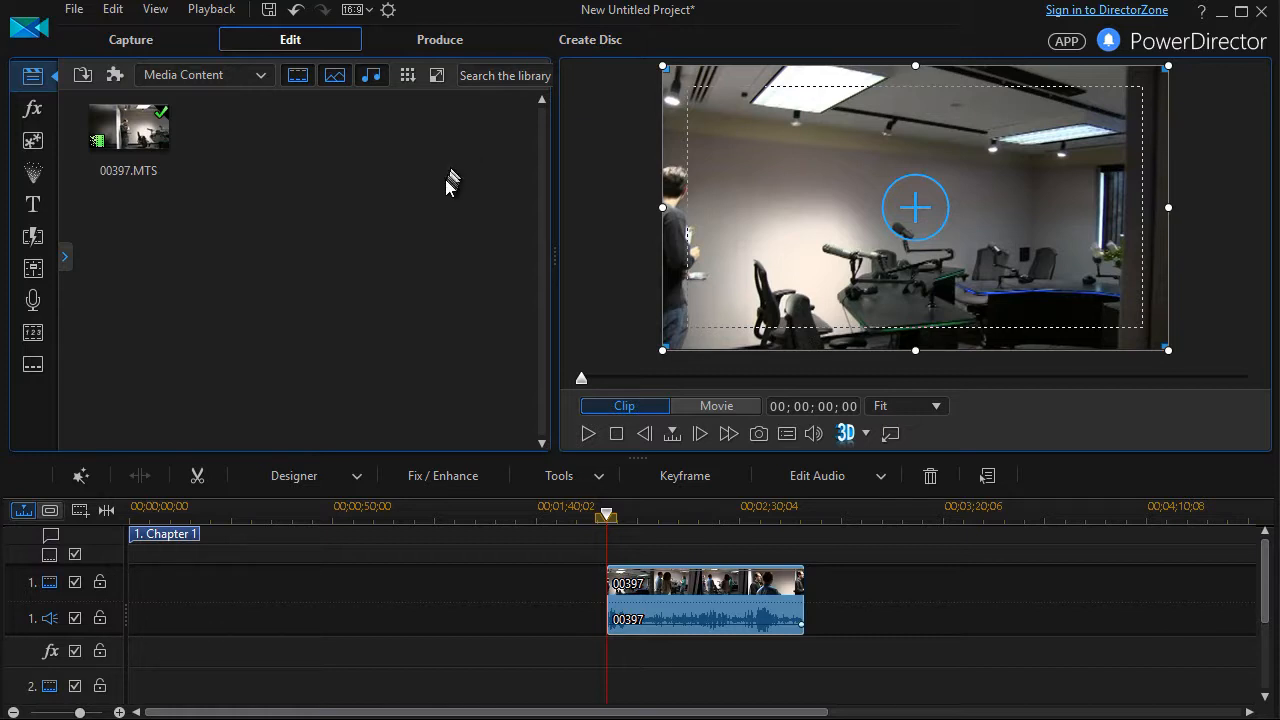
mouse_move(442, 195)
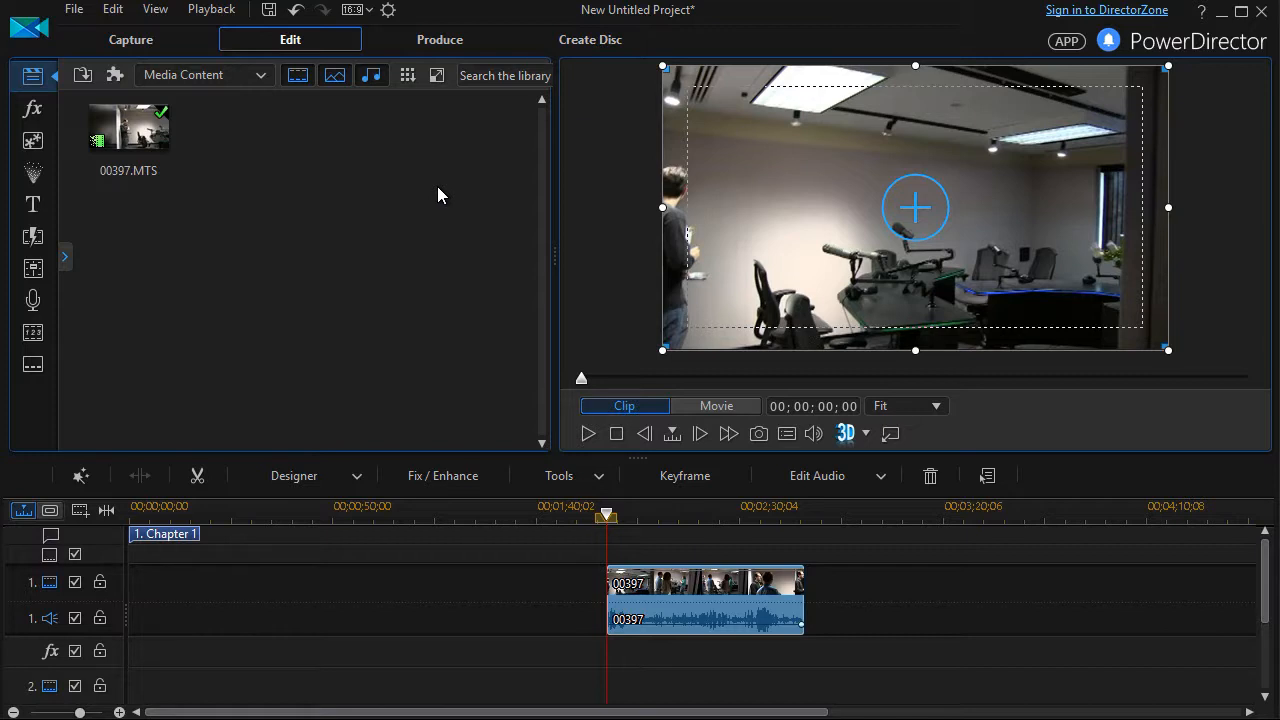
mouse_move(559, 475)
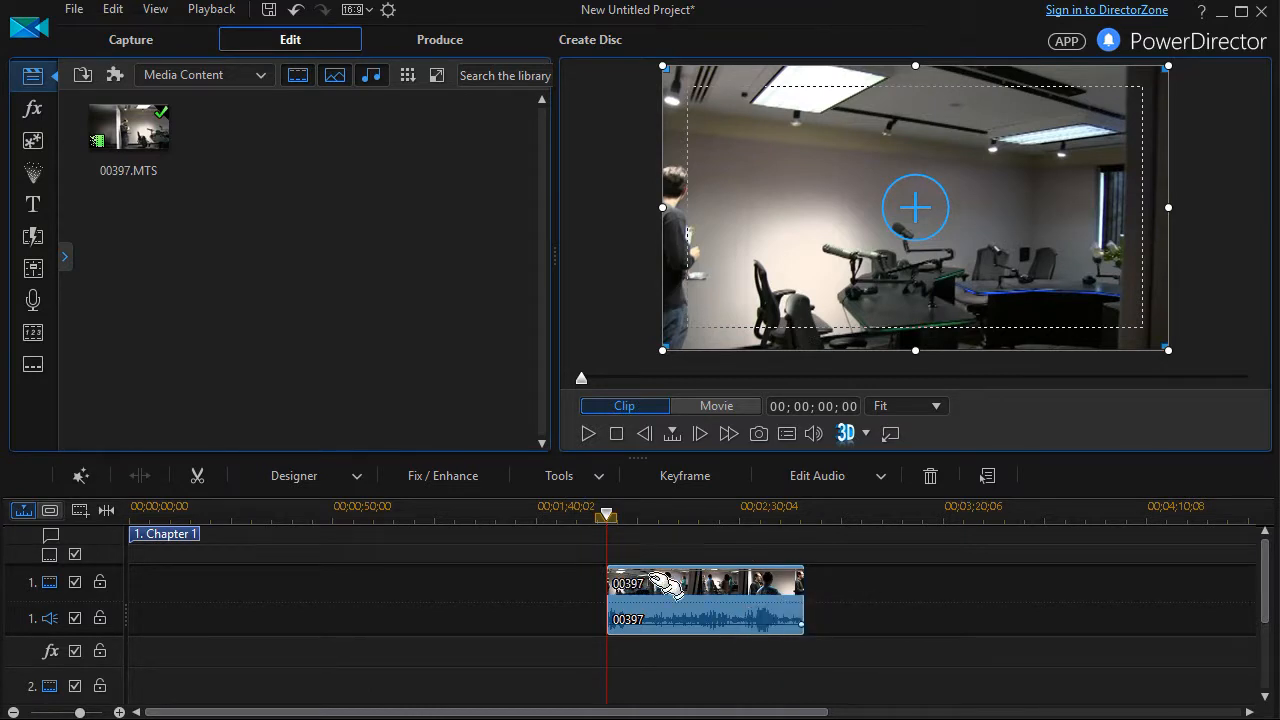
Open the Blending Effect Designer for clip 00397 from the Tools dropdown
left_click(568, 475)
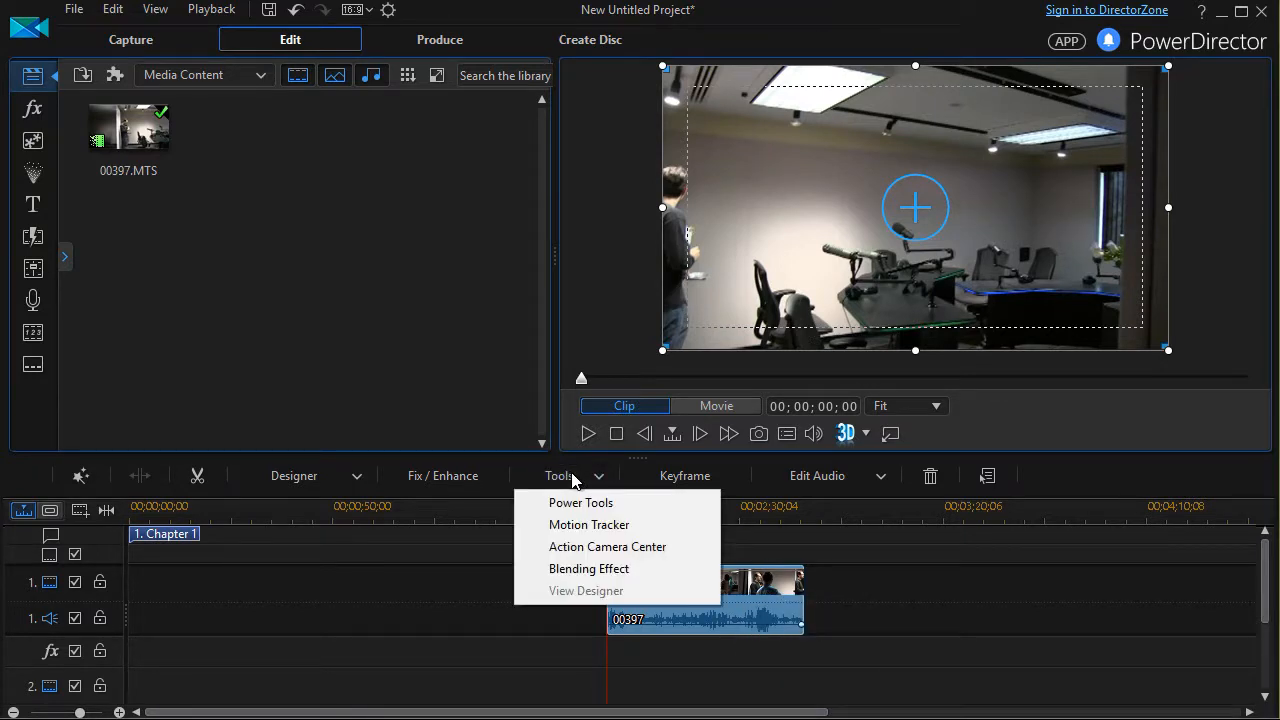
mouse_move(589, 568)
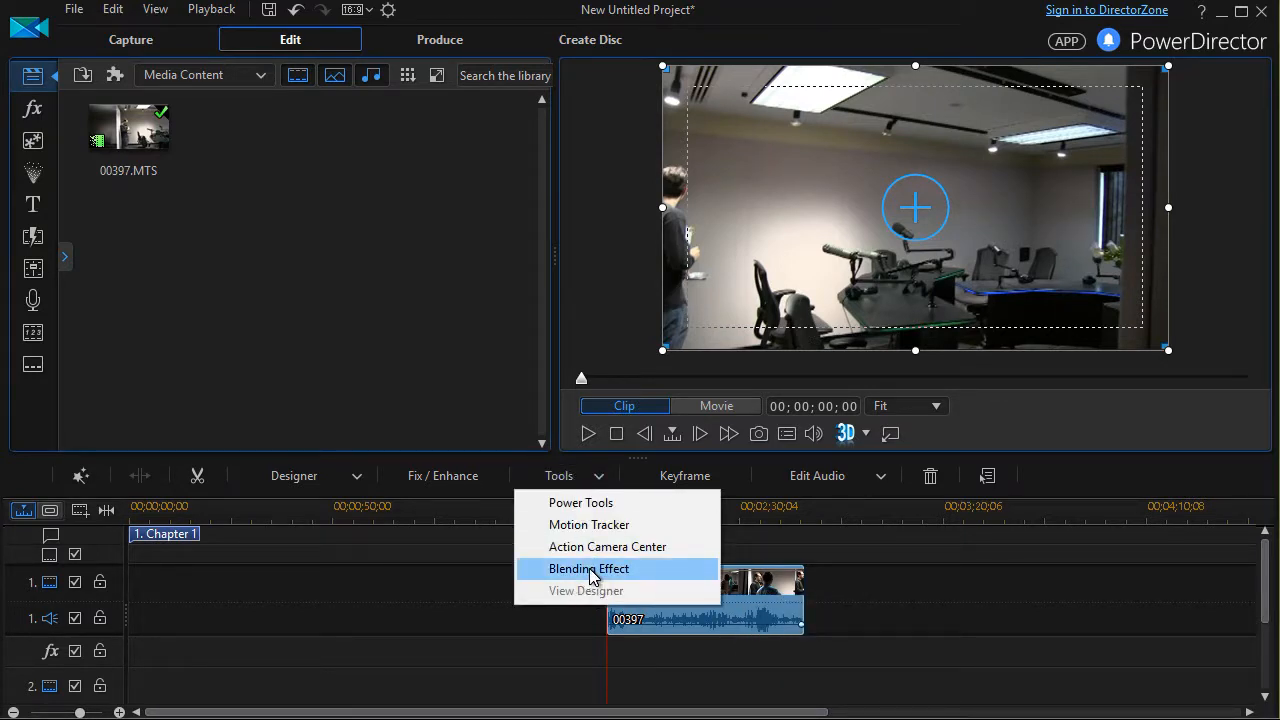
left_click(589, 568)
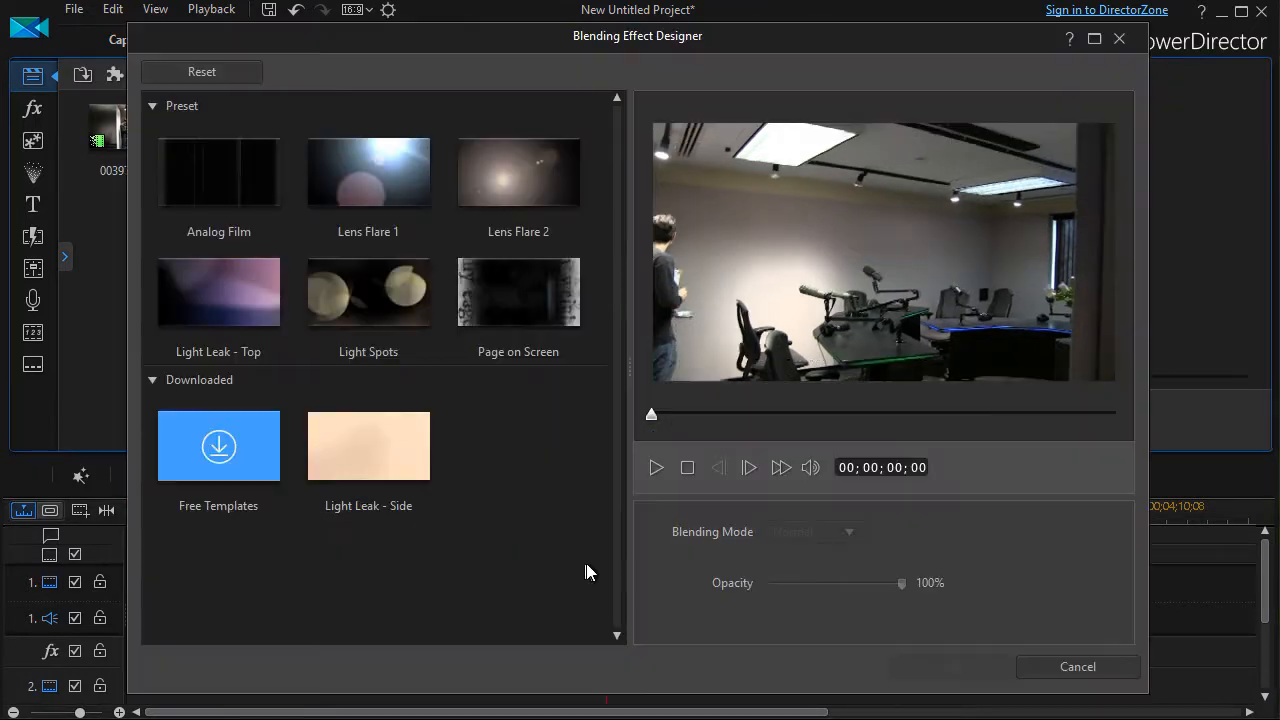
mouse_move(593, 550)
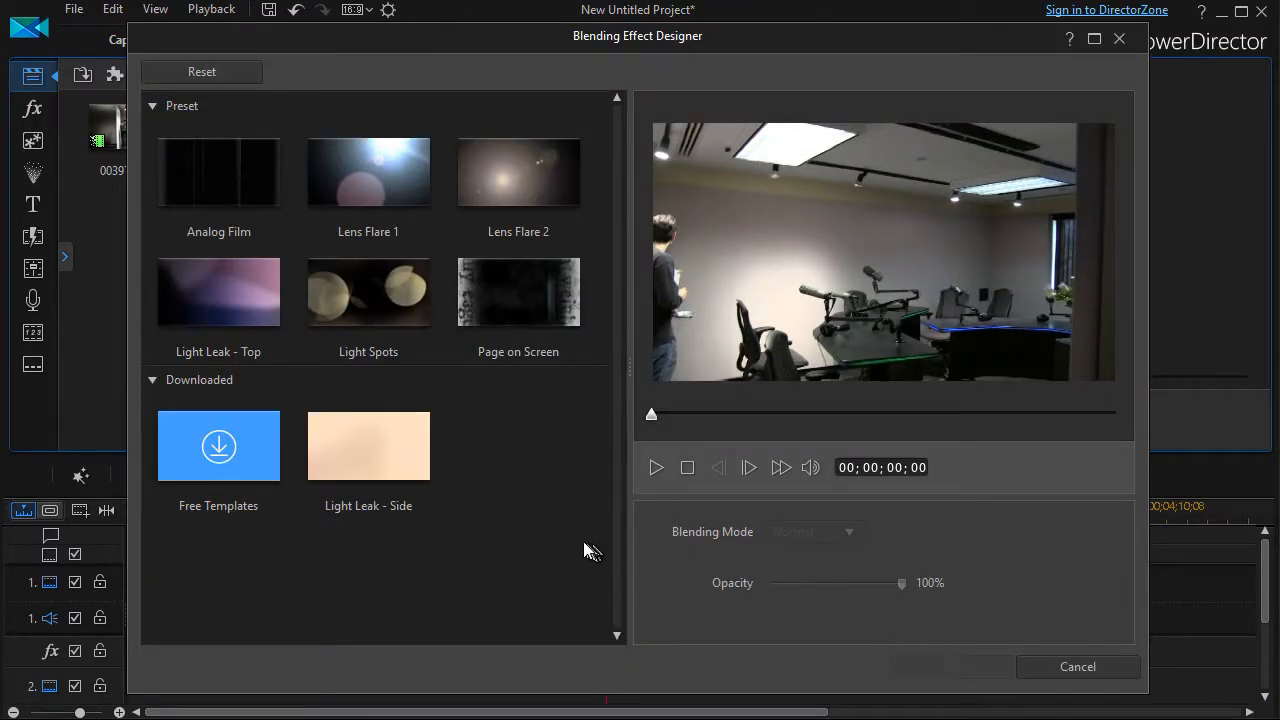
mouse_move(587, 493)
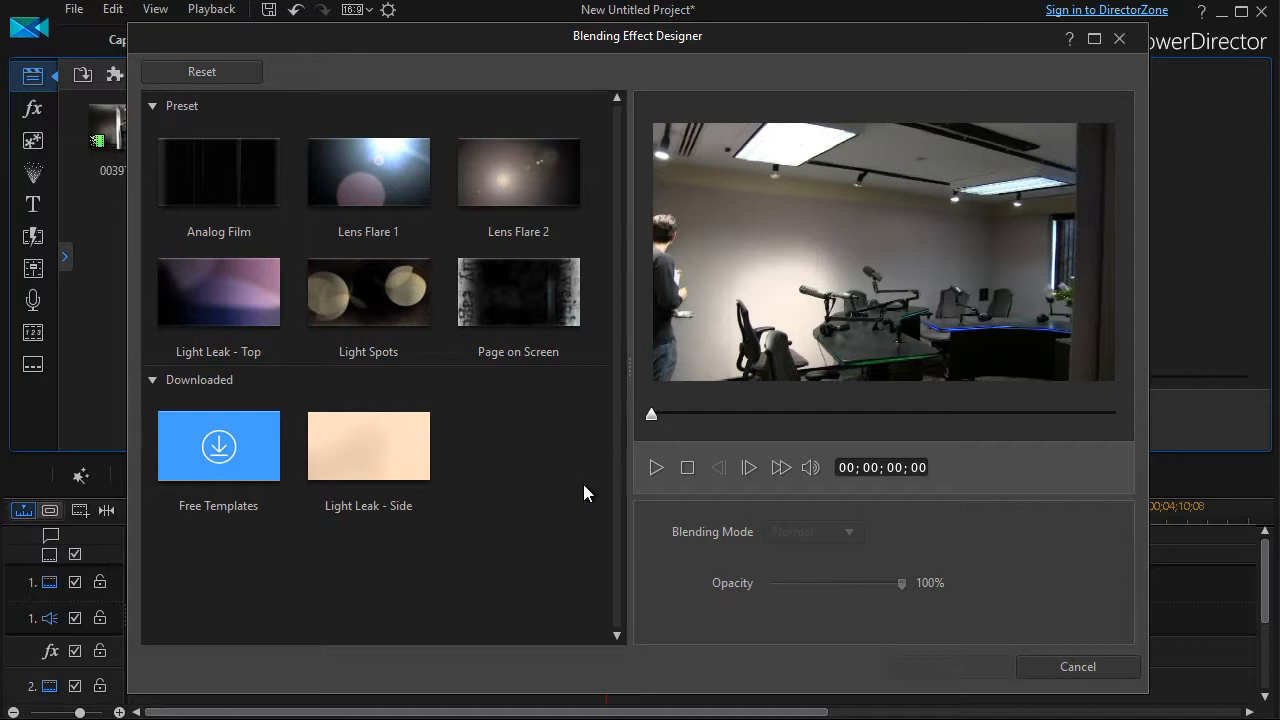
Preview the Analog Film, Light Spots, Lens Flare 1 and Light Leak - Side presets, then pick one
left_click(218, 172)
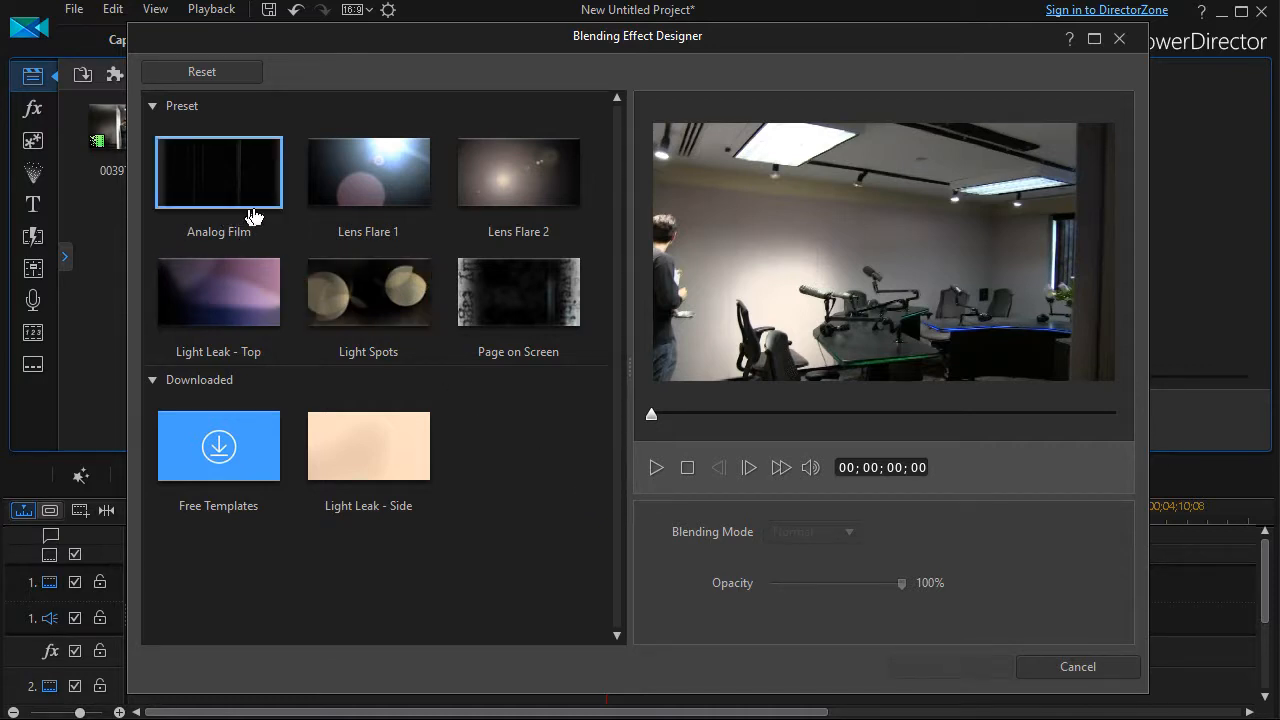
left_click(368, 292)
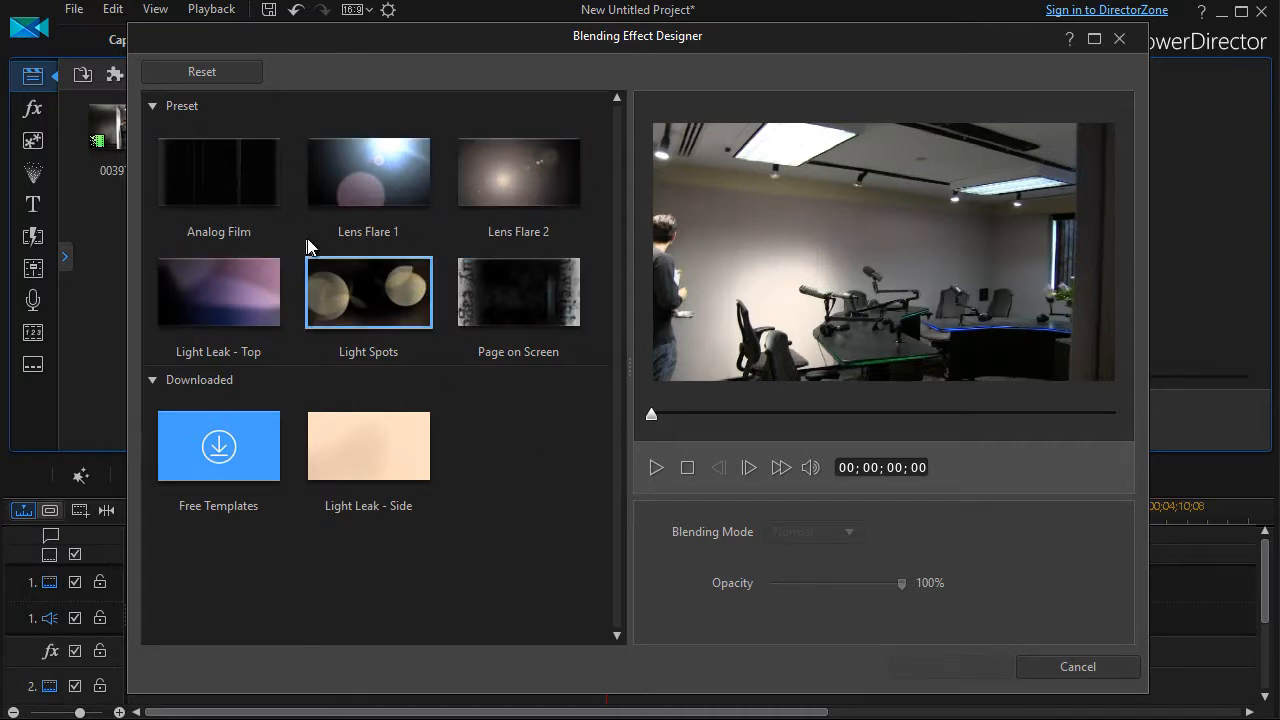
left_click(368, 172)
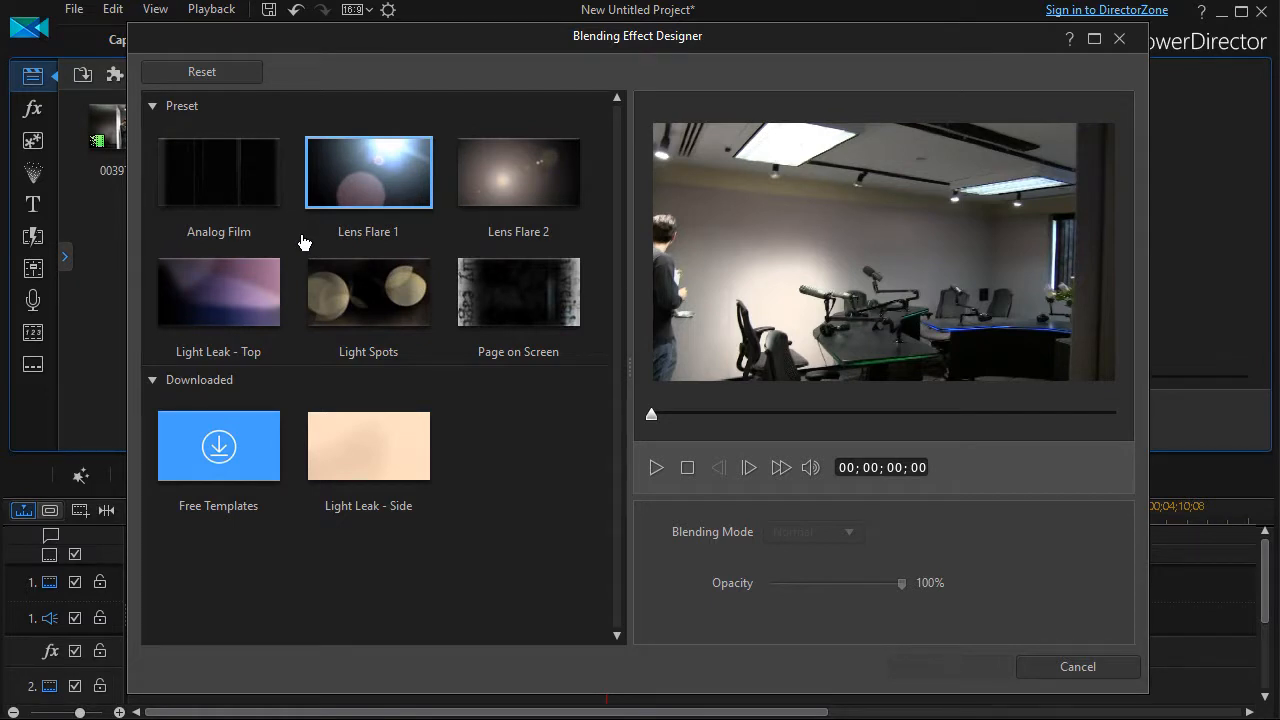
left_click(368, 446)
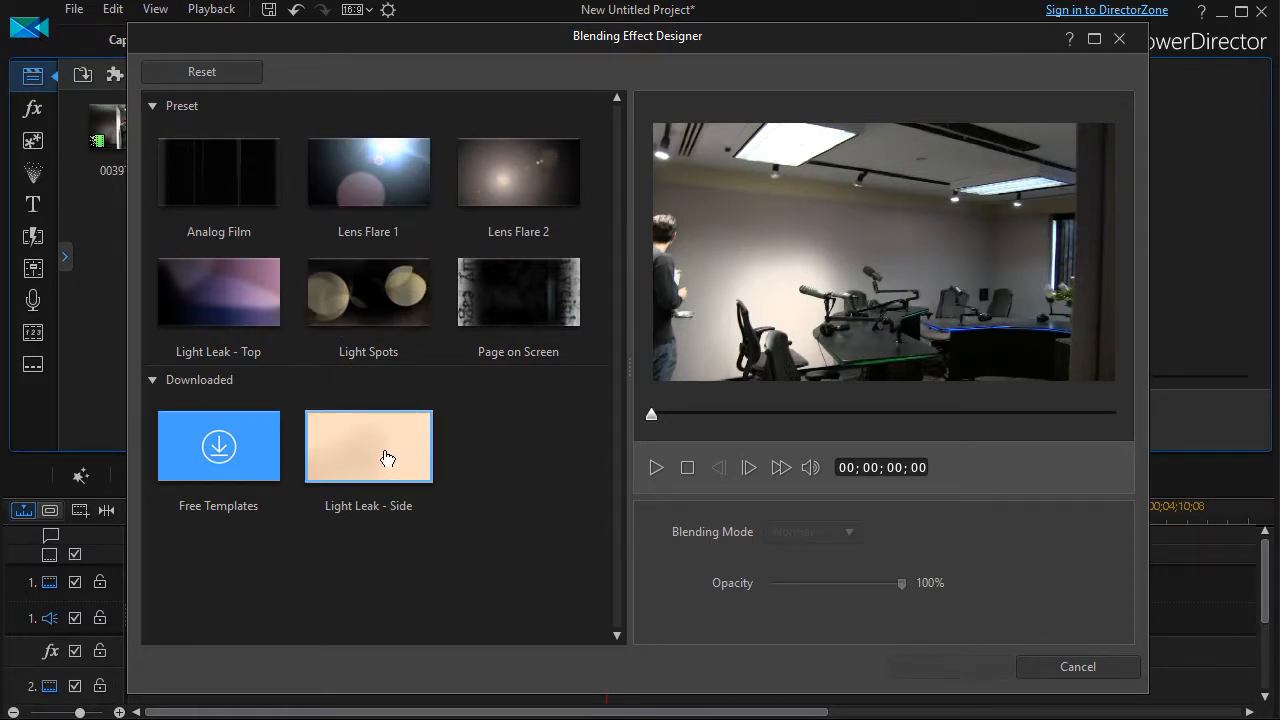
mouse_move(545, 428)
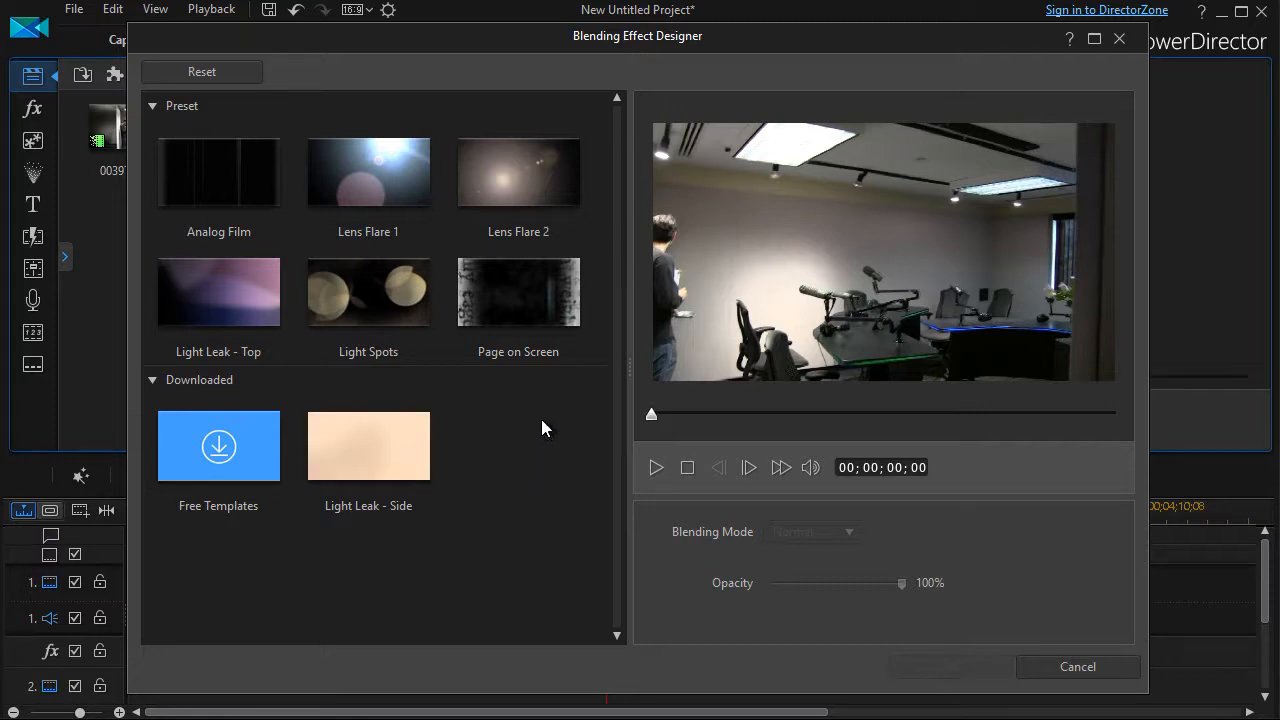
mouse_move(541, 425)
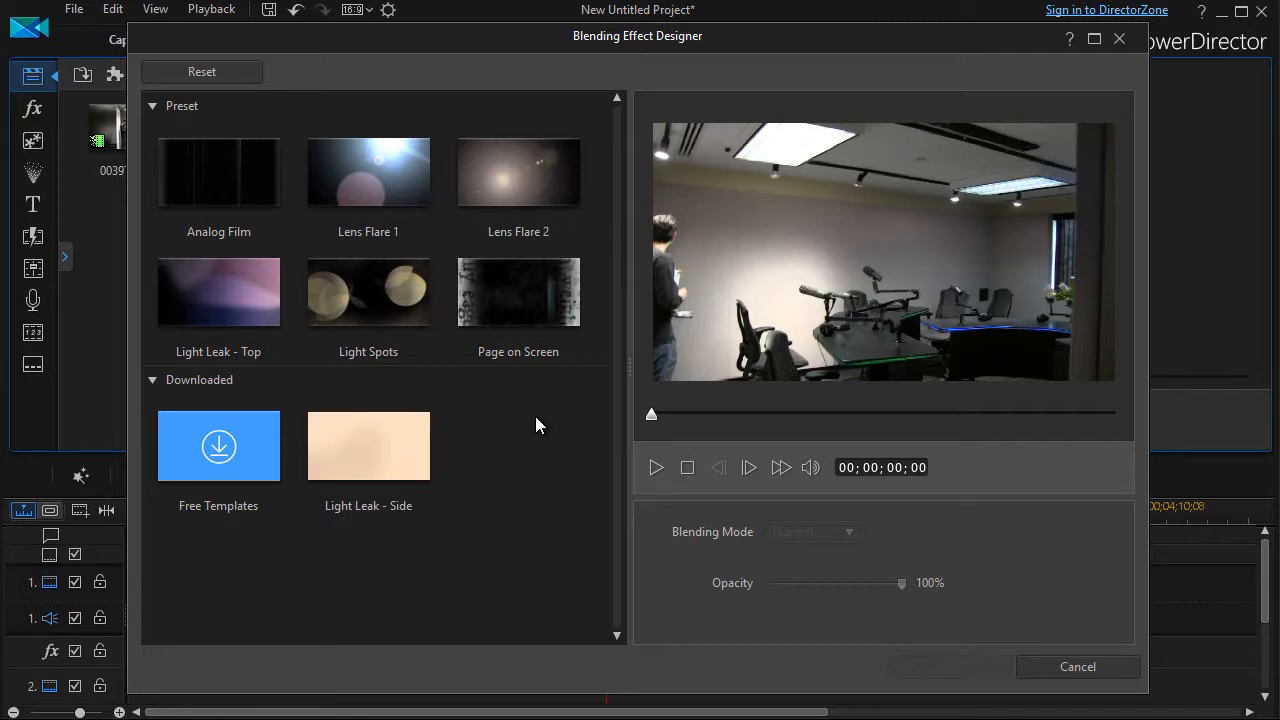
left_click(368, 291)
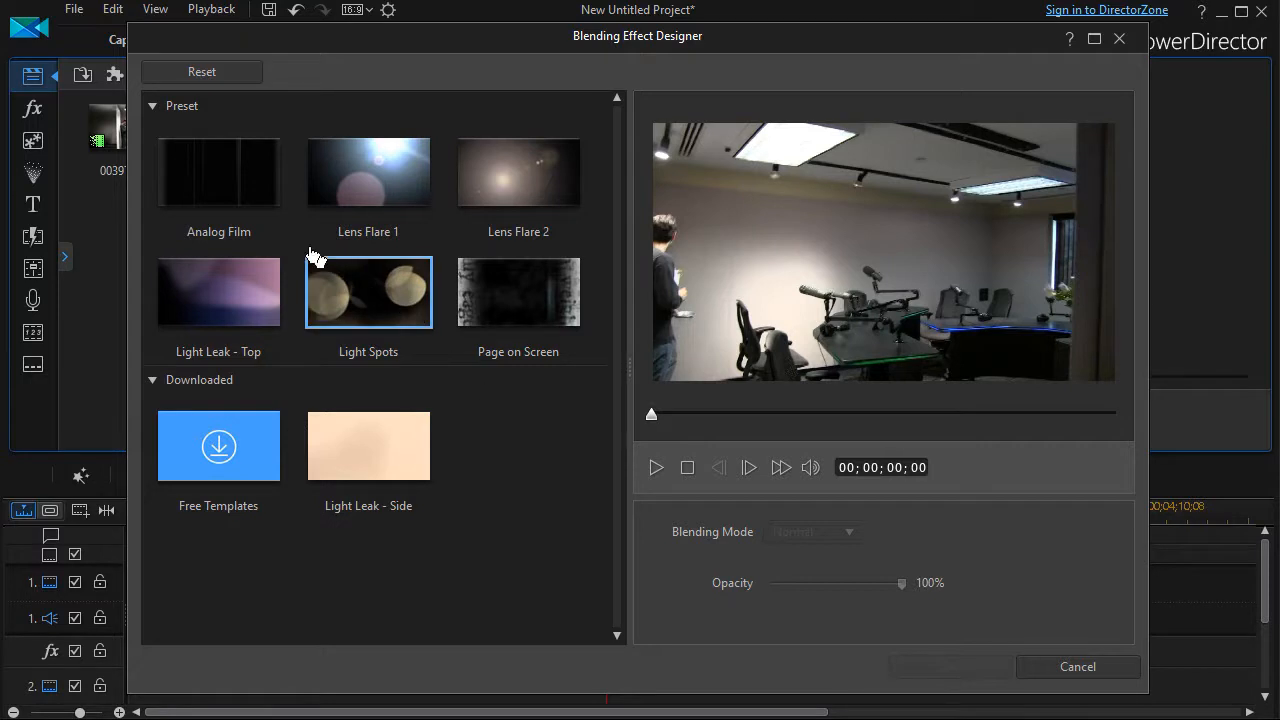
left_click(218, 172)
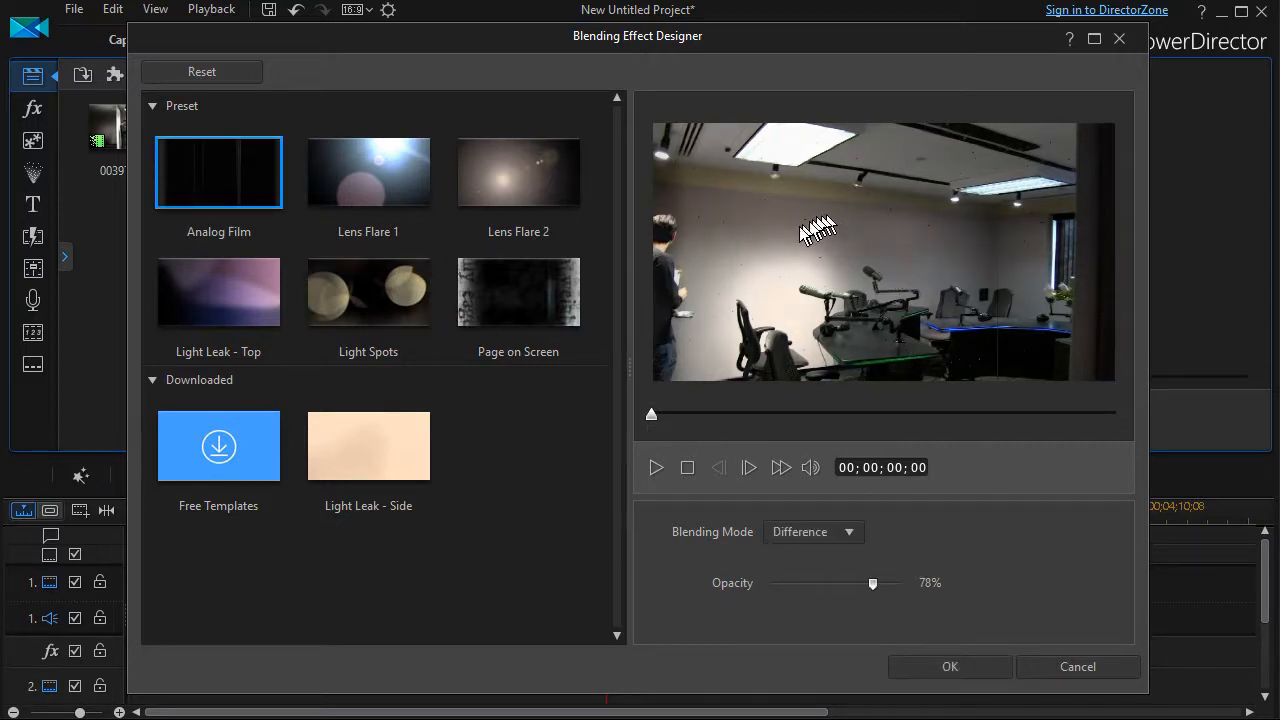
mouse_move(893, 217)
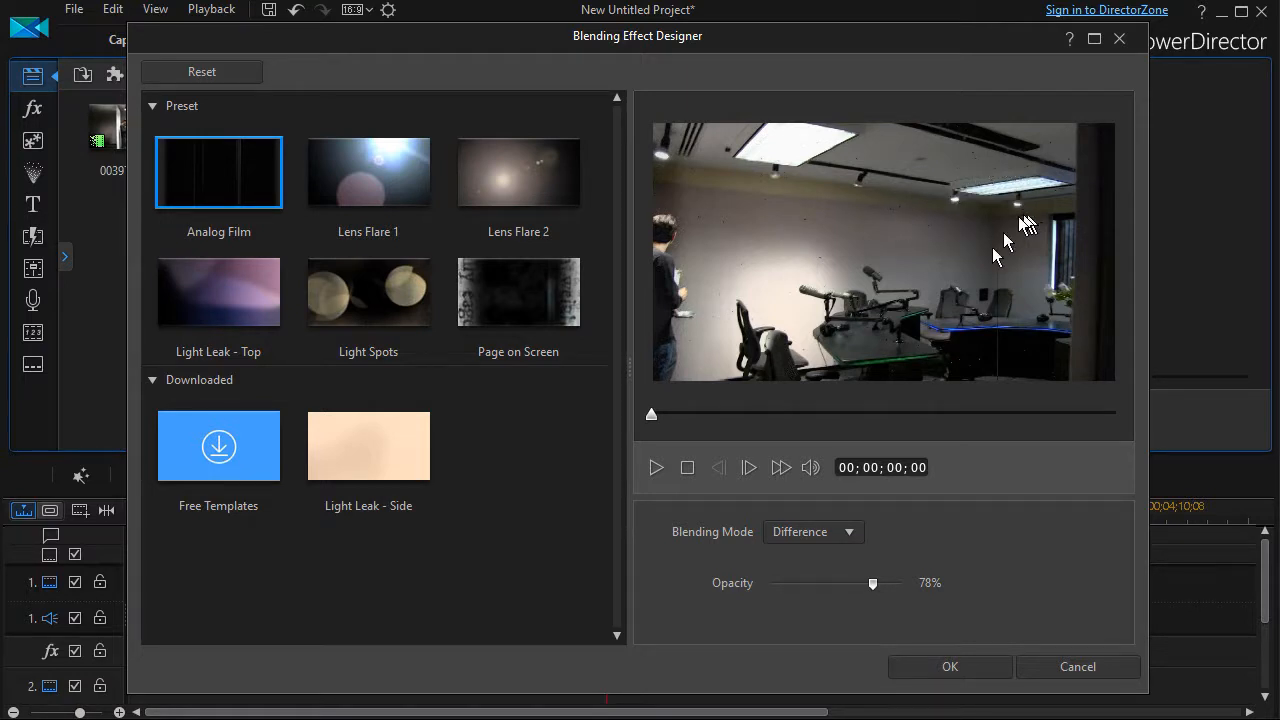
mouse_move(828, 305)
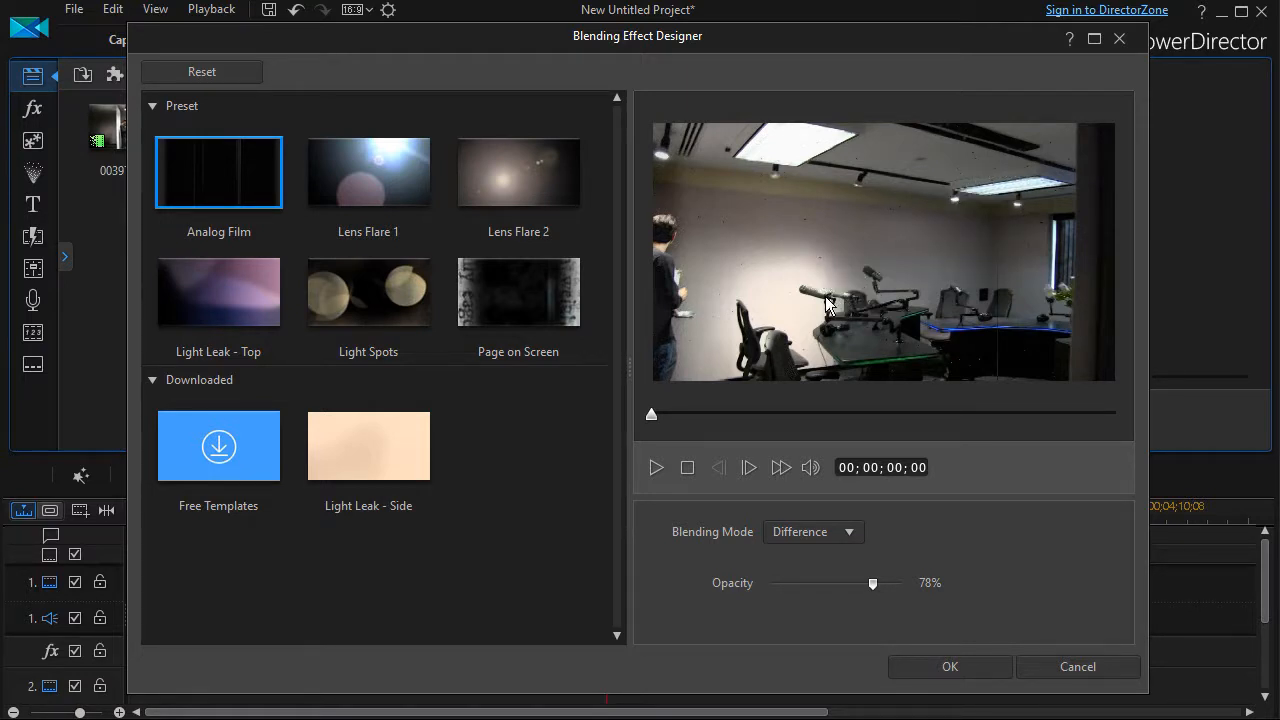
mouse_move(813, 531)
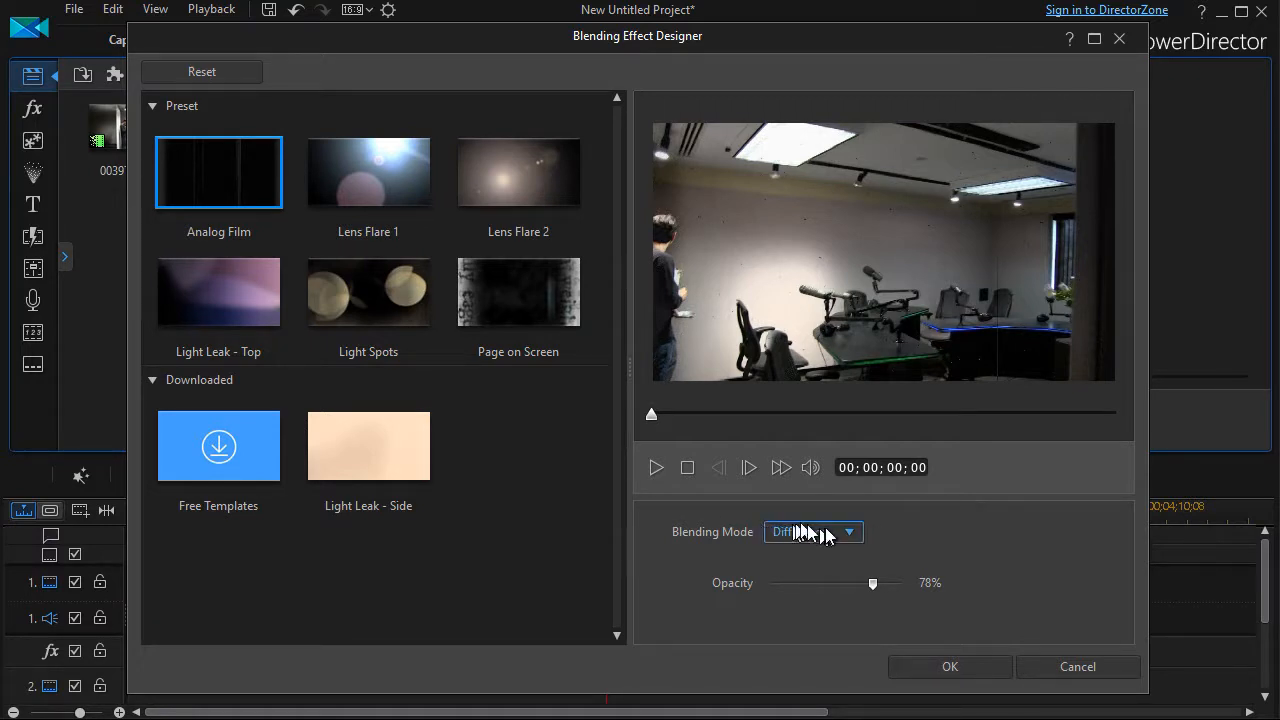
Review the blending mode list and keep Difference mode at 78% opacity
left_click(813, 531)
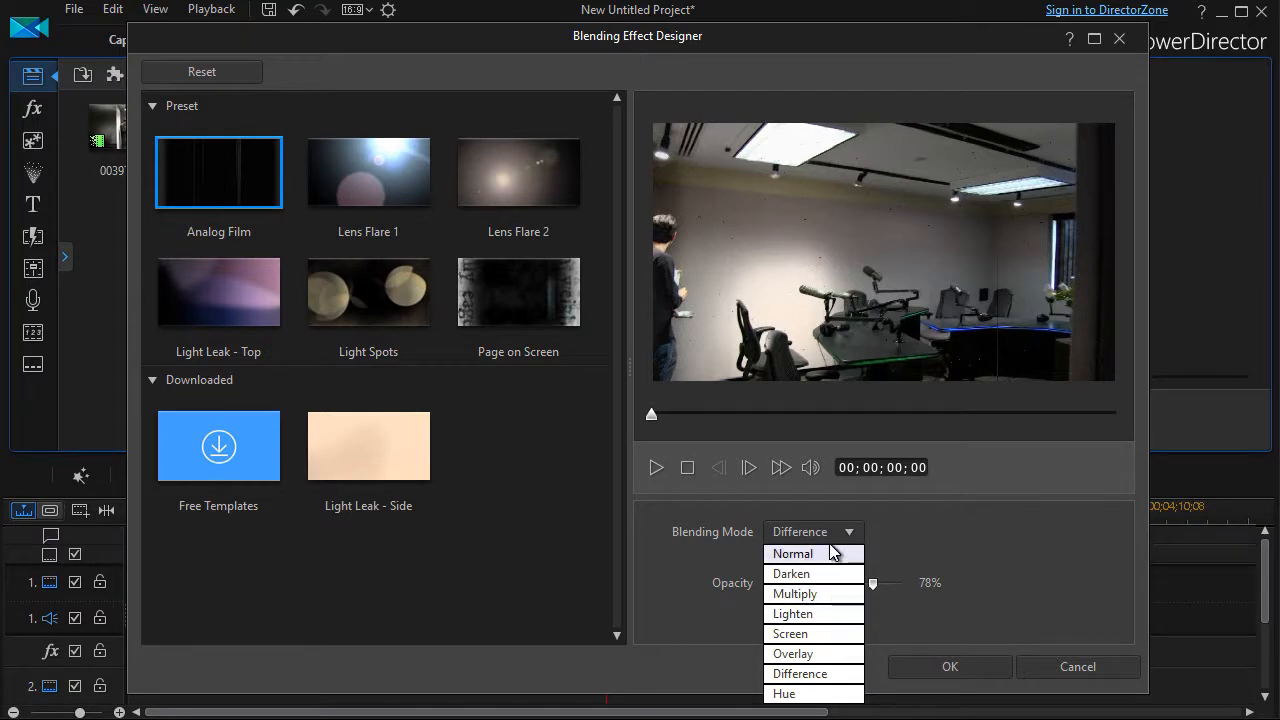
mouse_move(820, 557)
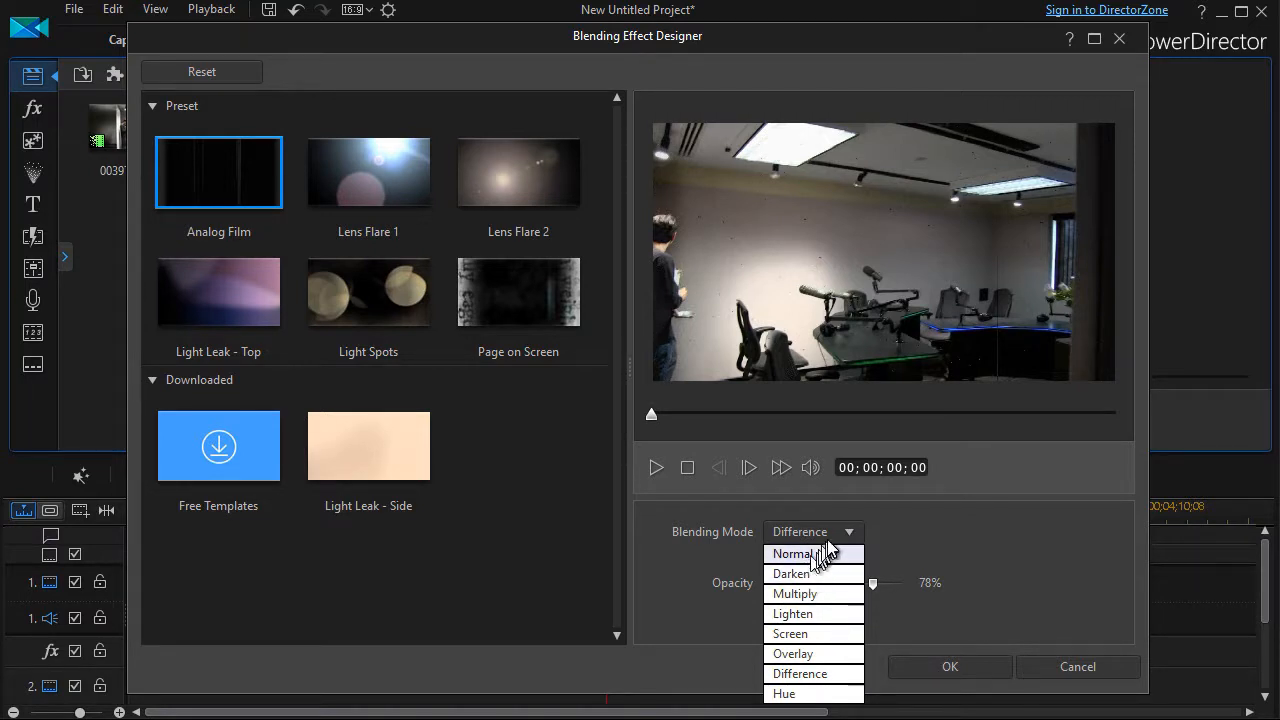
left_click(799, 673)
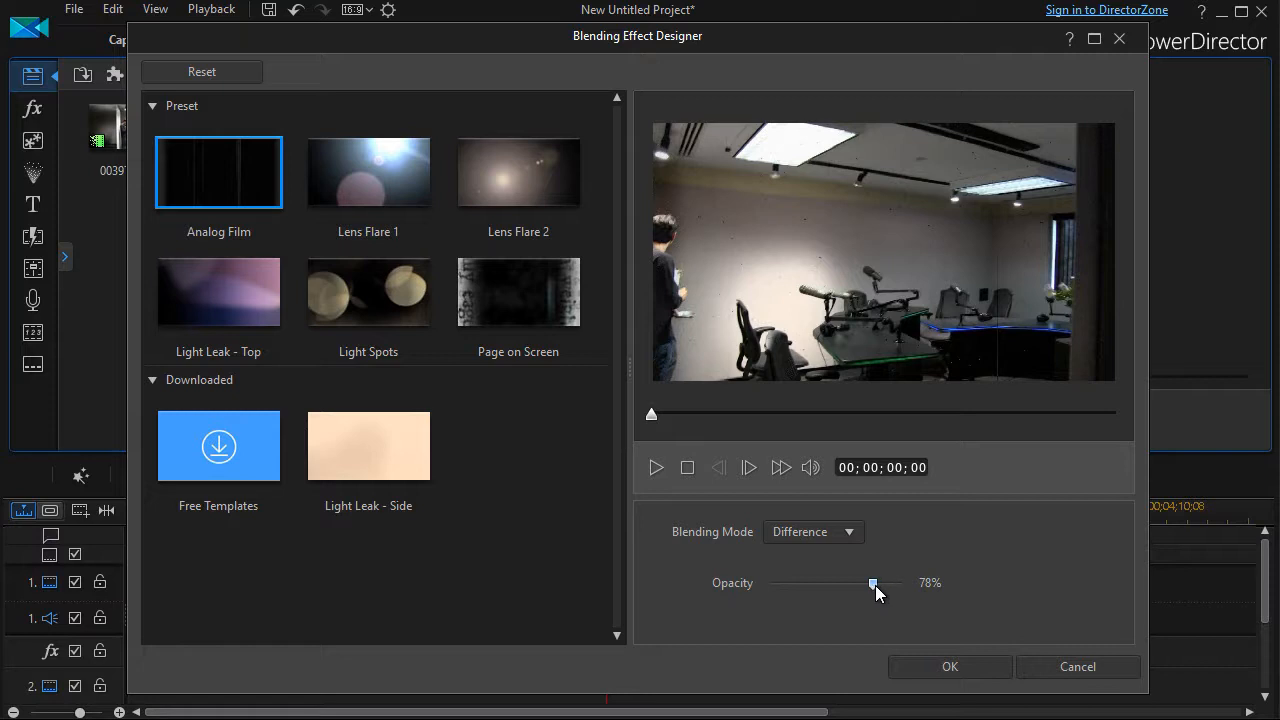
mouse_move(850, 515)
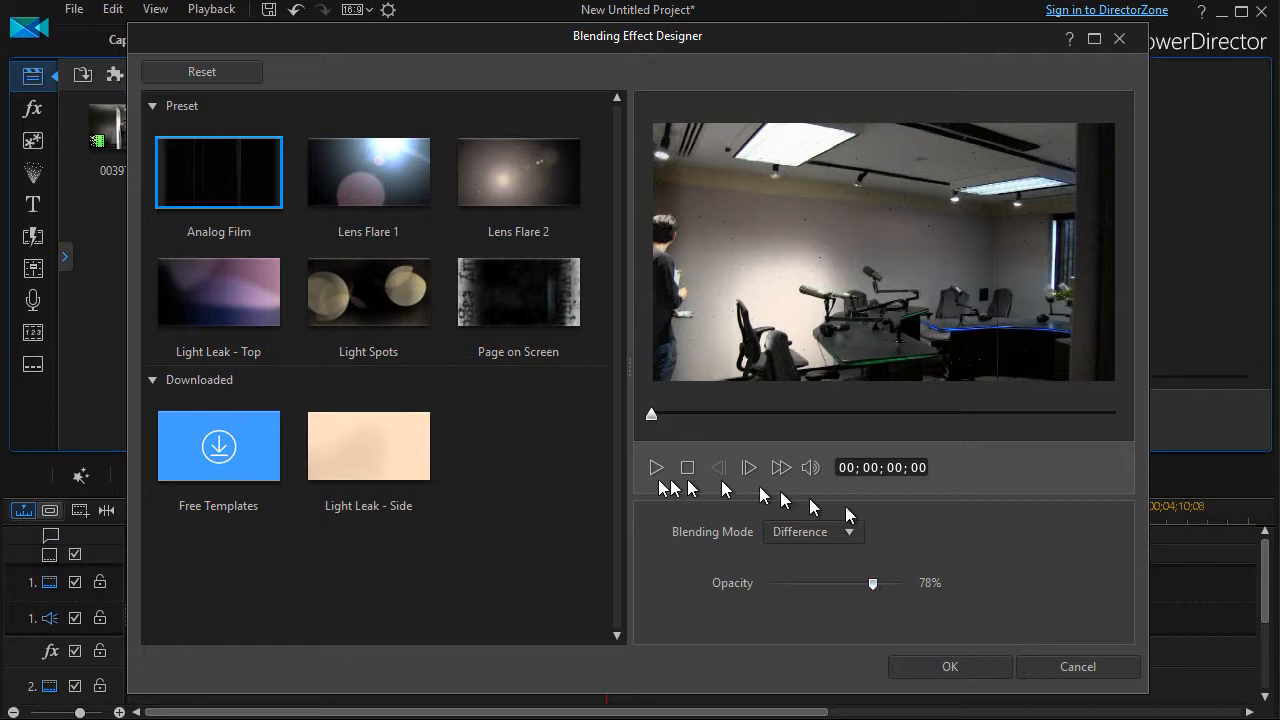
Play the Analog Film blend preview, then stop it
left_click(656, 467)
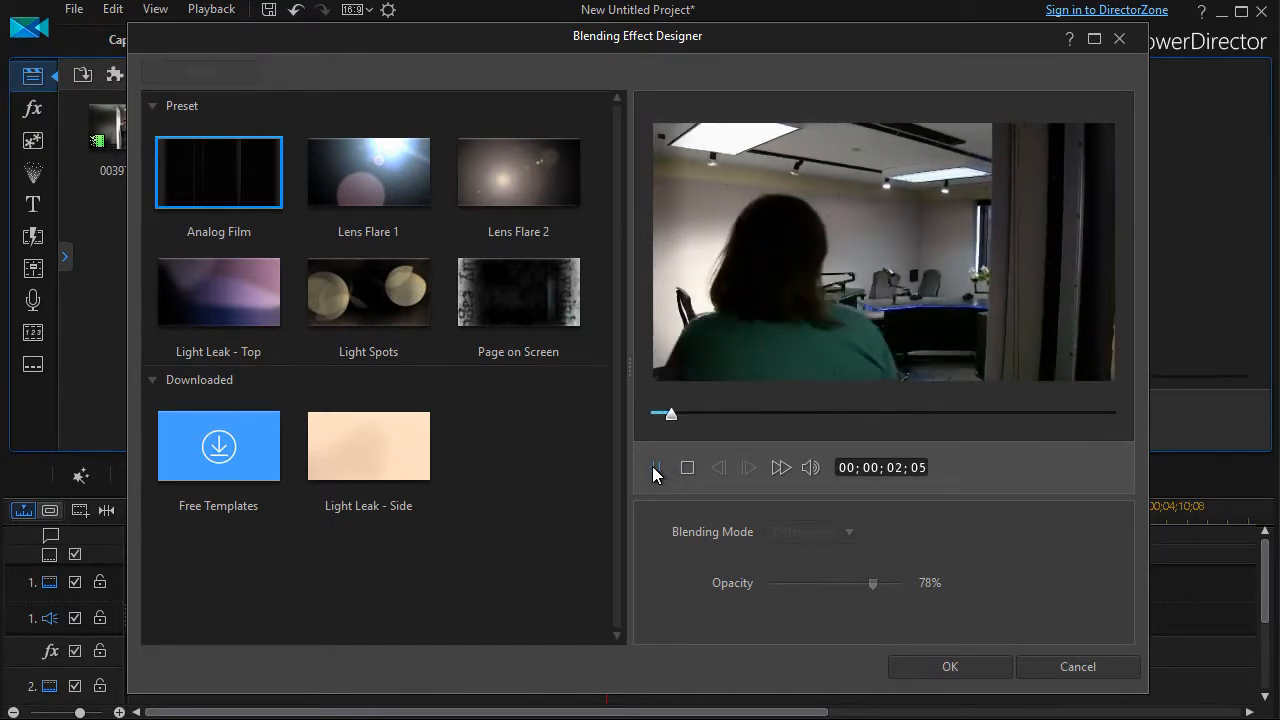
left_click(655, 467)
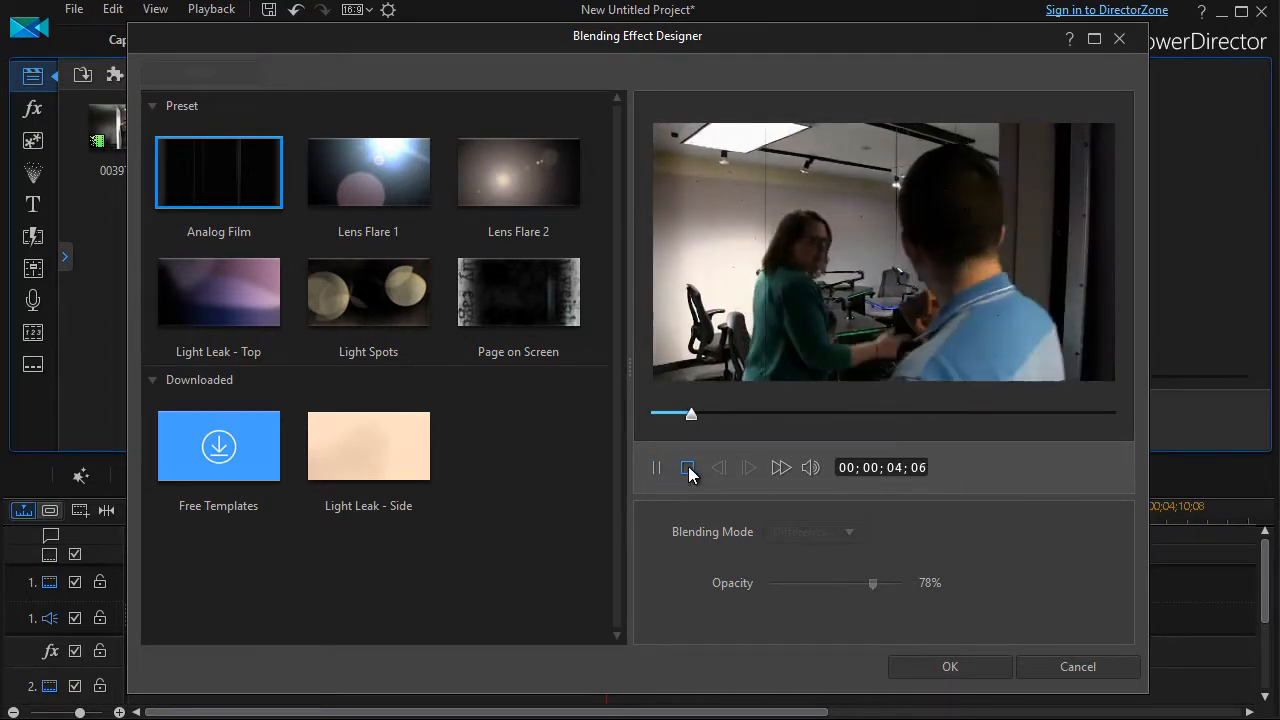
left_click(689, 467)
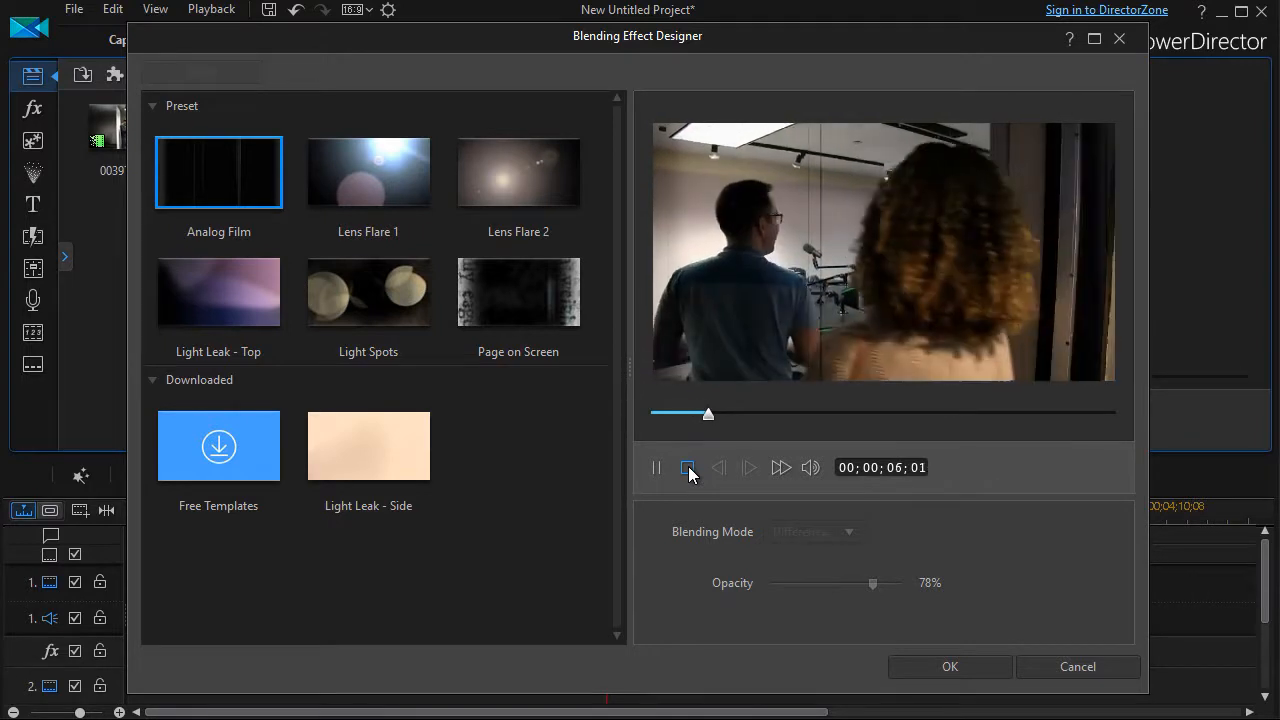
left_click(688, 467)
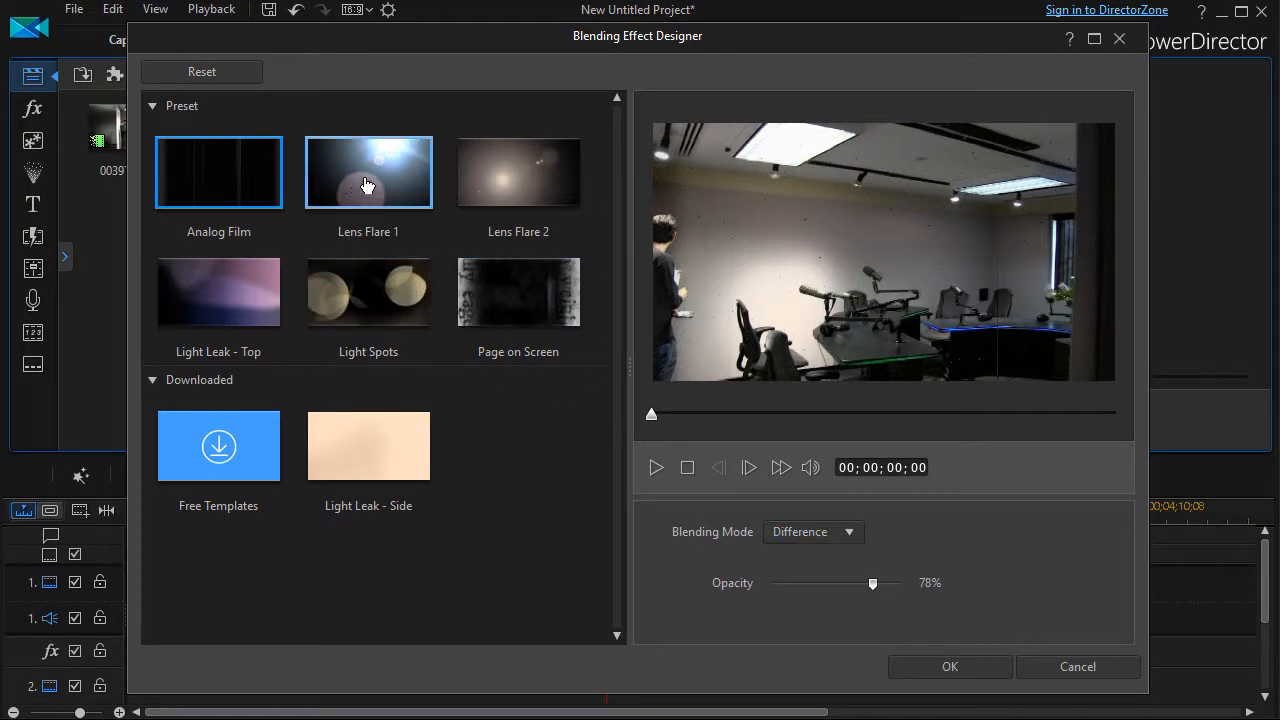
Apply the Lens Flare 1 preset (Screen, 78% opacity) and play its preview
left_click(368, 172)
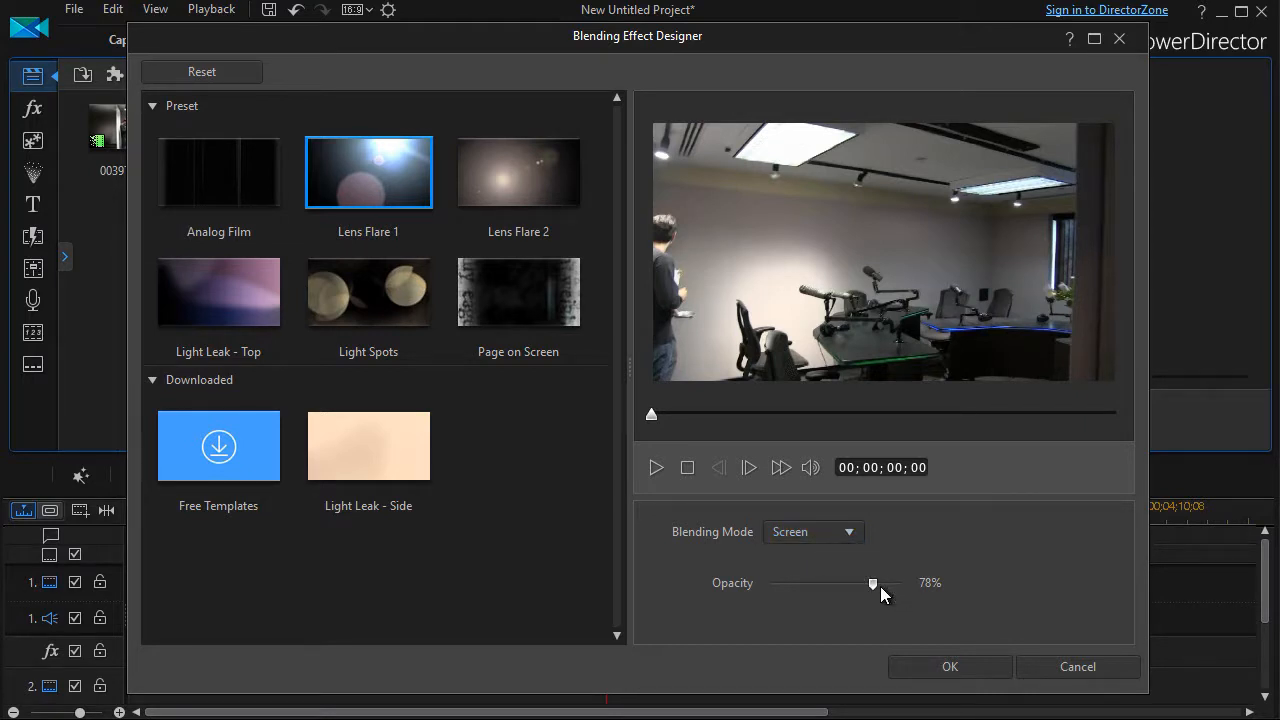
mouse_move(635, 463)
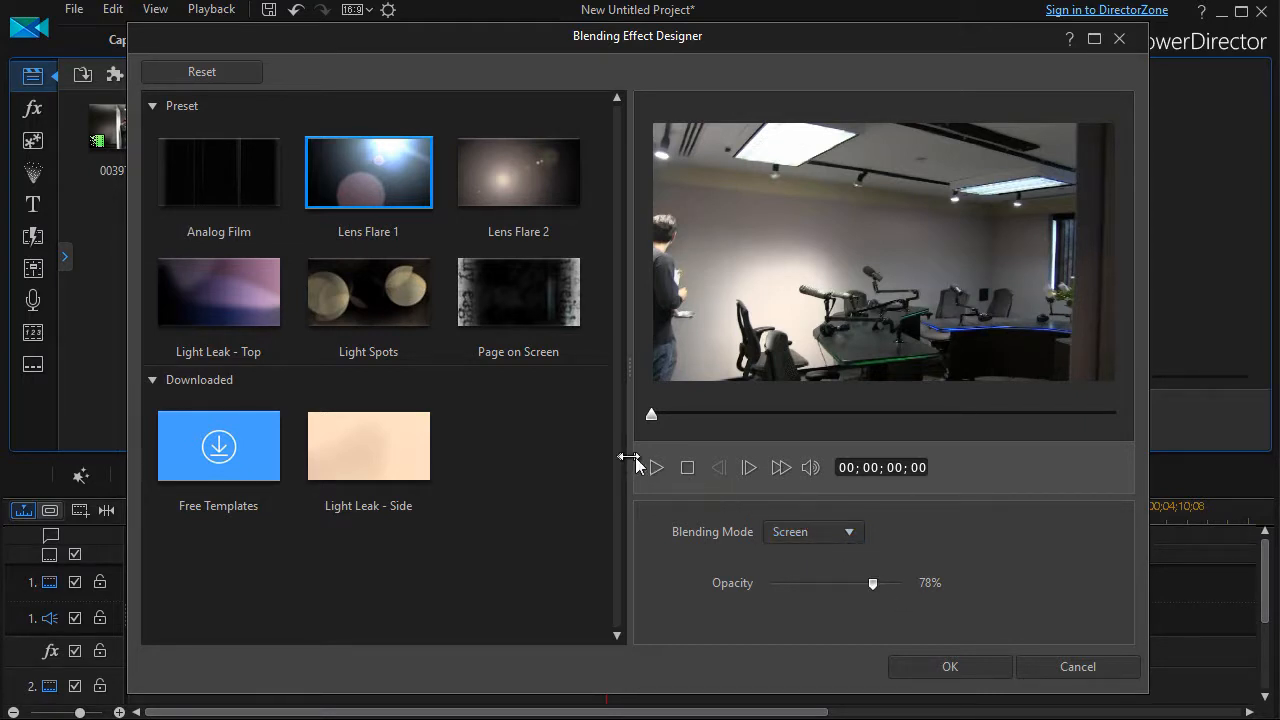
left_click(656, 467)
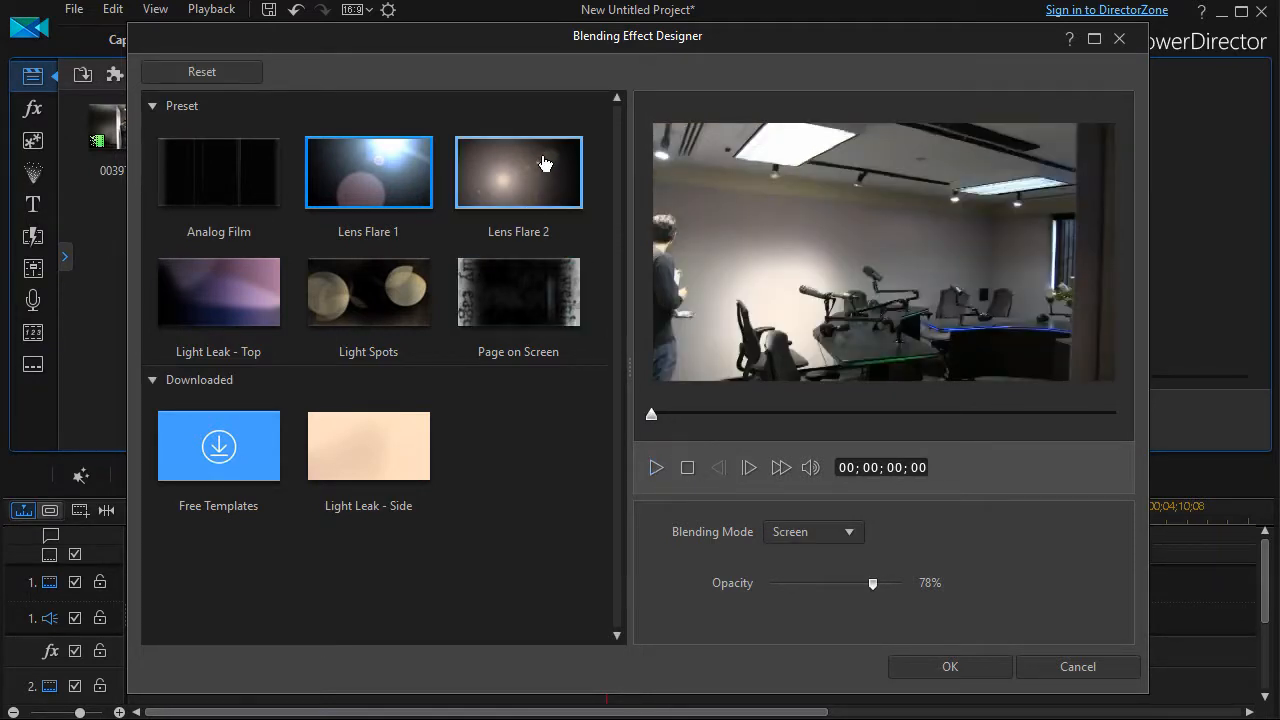
Apply Lens Flare 2 (Screen, 100% opacity), then play and stop its preview
left_click(518, 172)
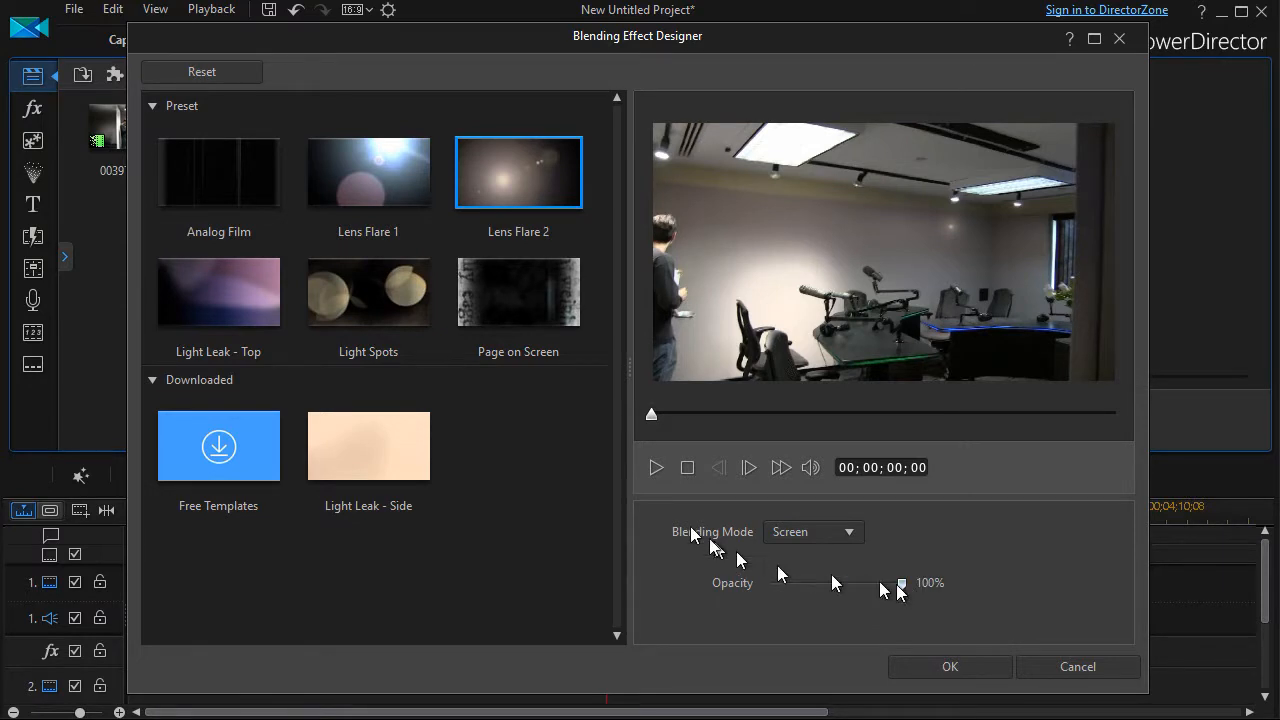
left_click(655, 467)
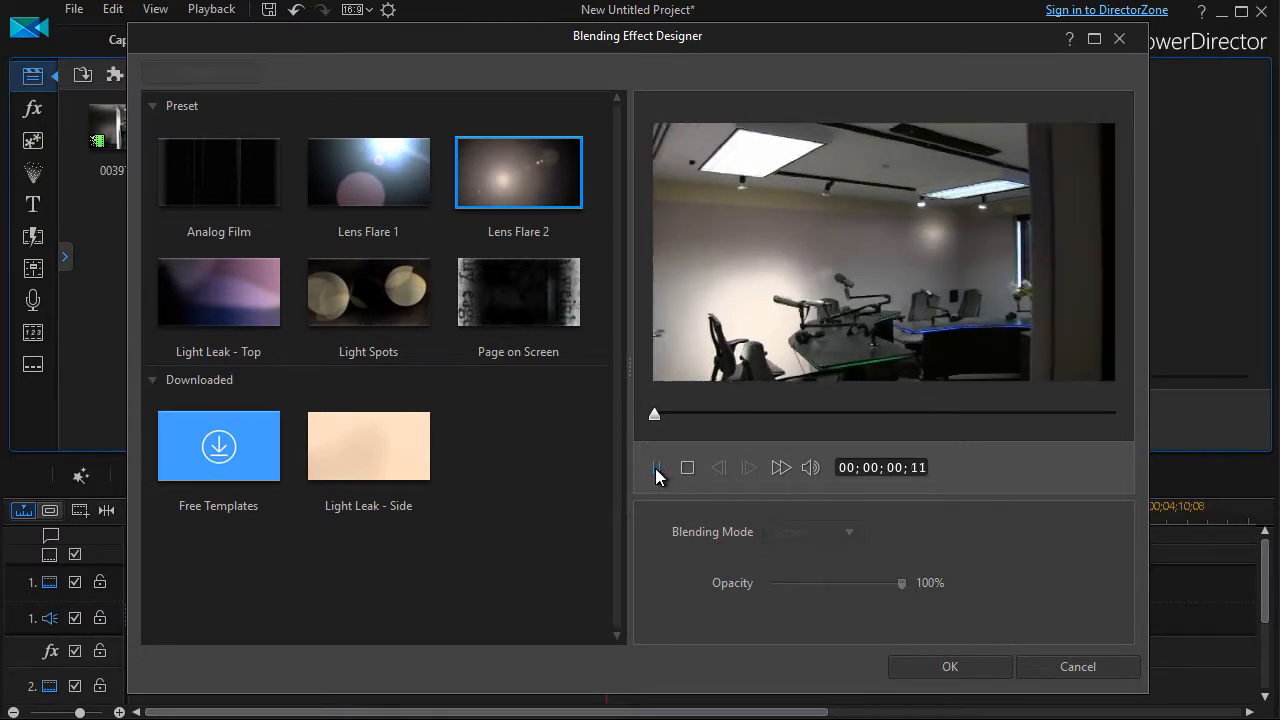
left_click(658, 467)
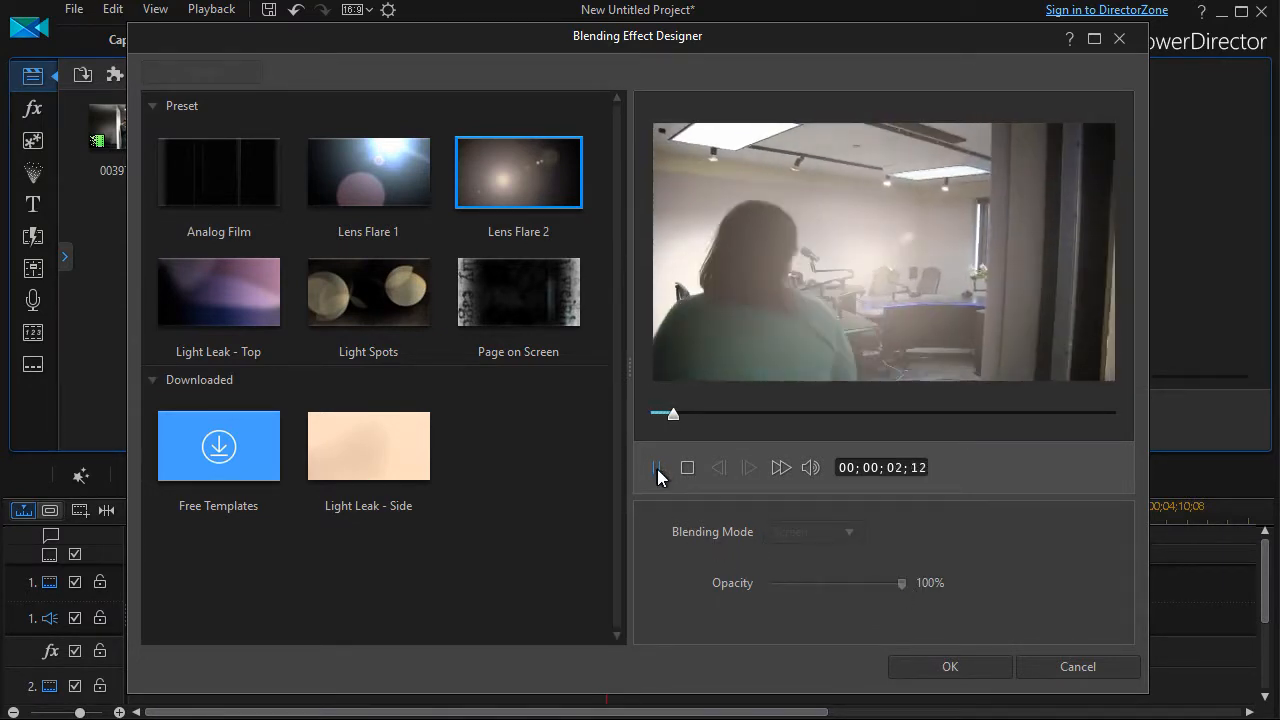
left_click(657, 467)
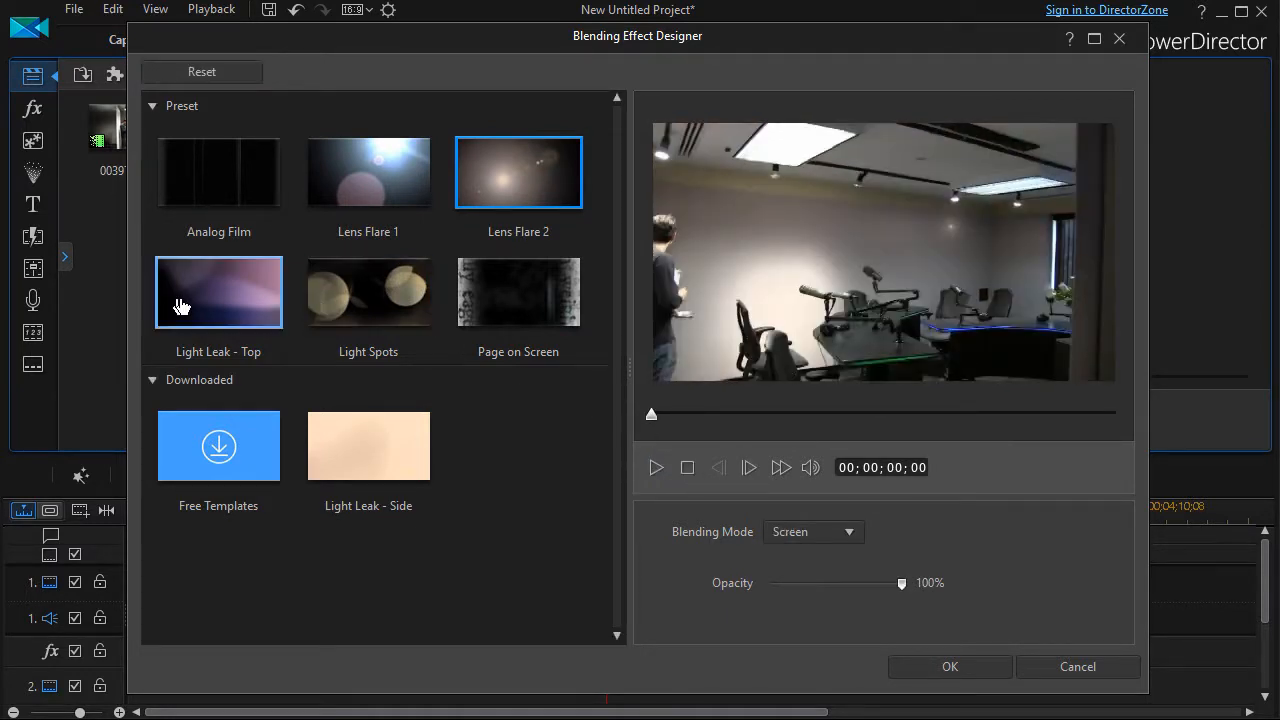
Try the Light Leak - Top and Light Spots presets, then apply Page on Screen
left_click(218, 292)
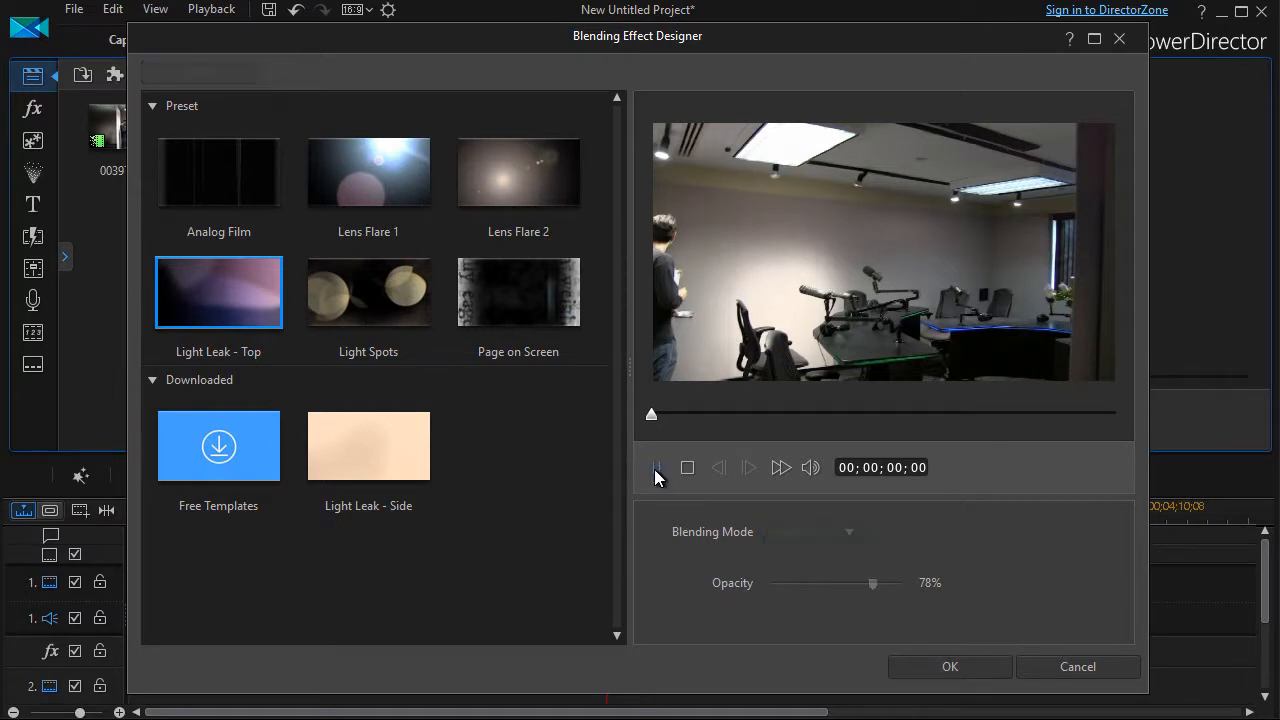
left_click(657, 467)
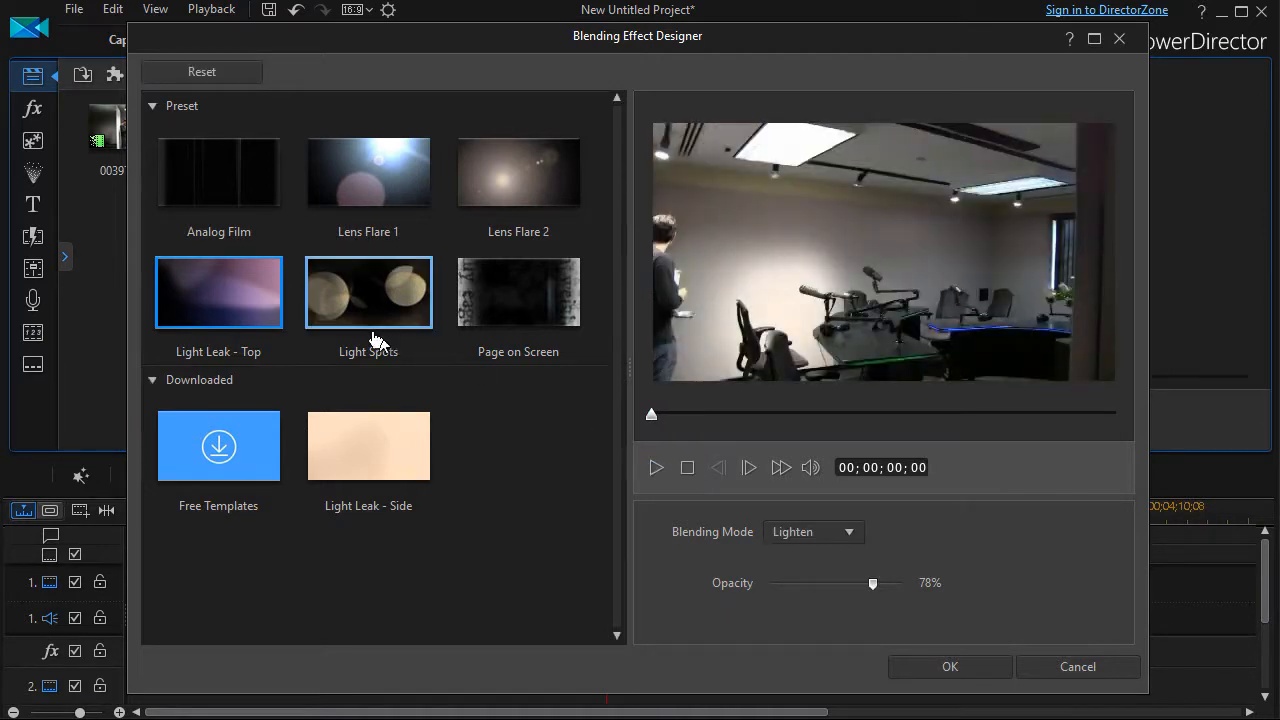
left_click(368, 292)
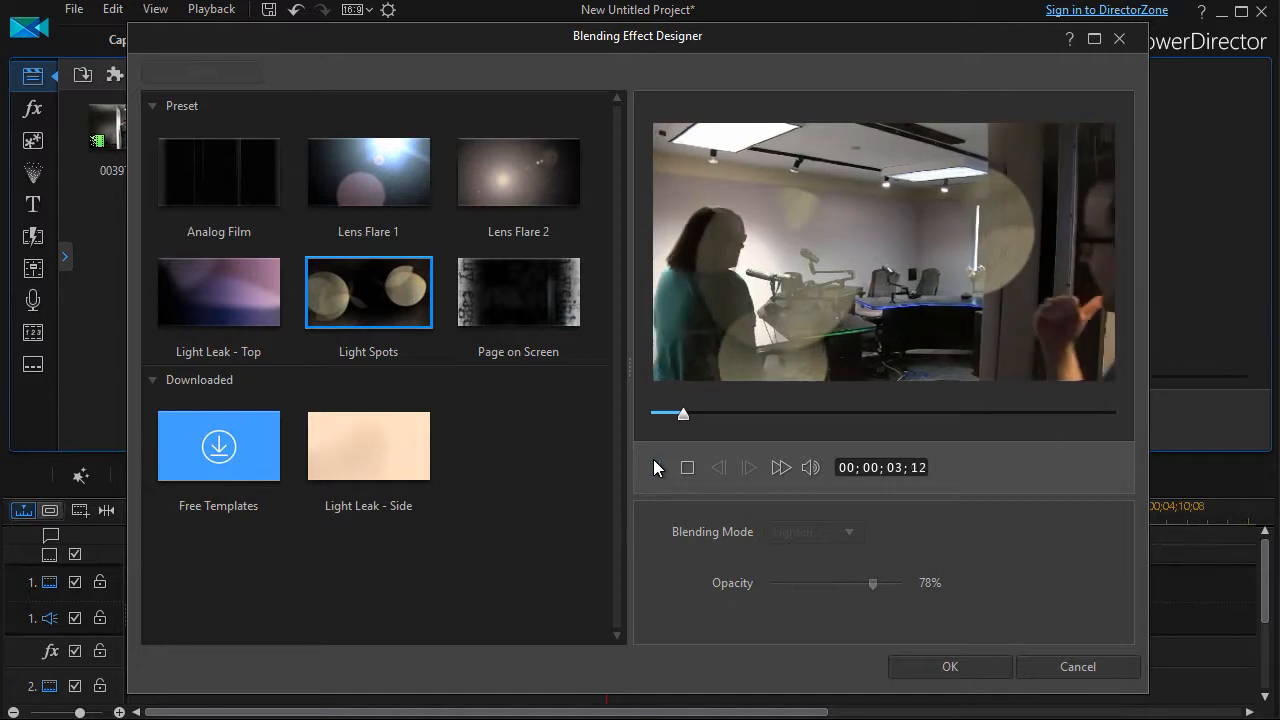
left_click(687, 467)
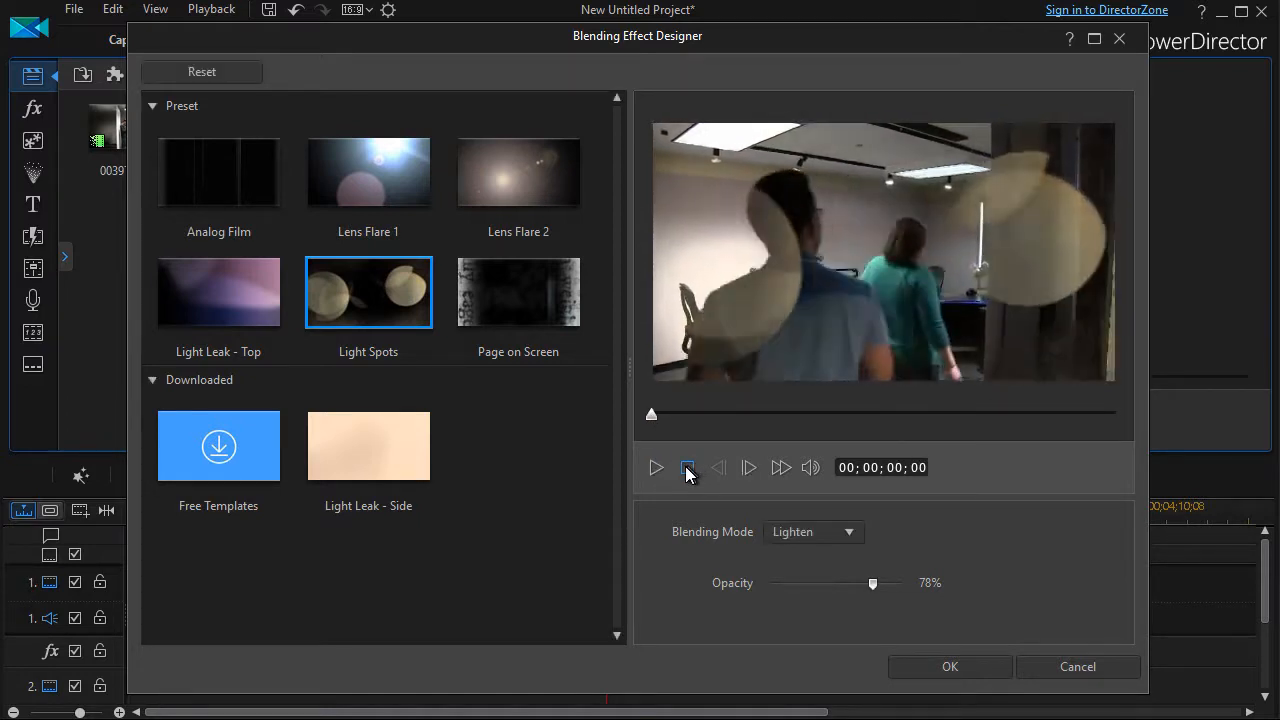
left_click(518, 292)
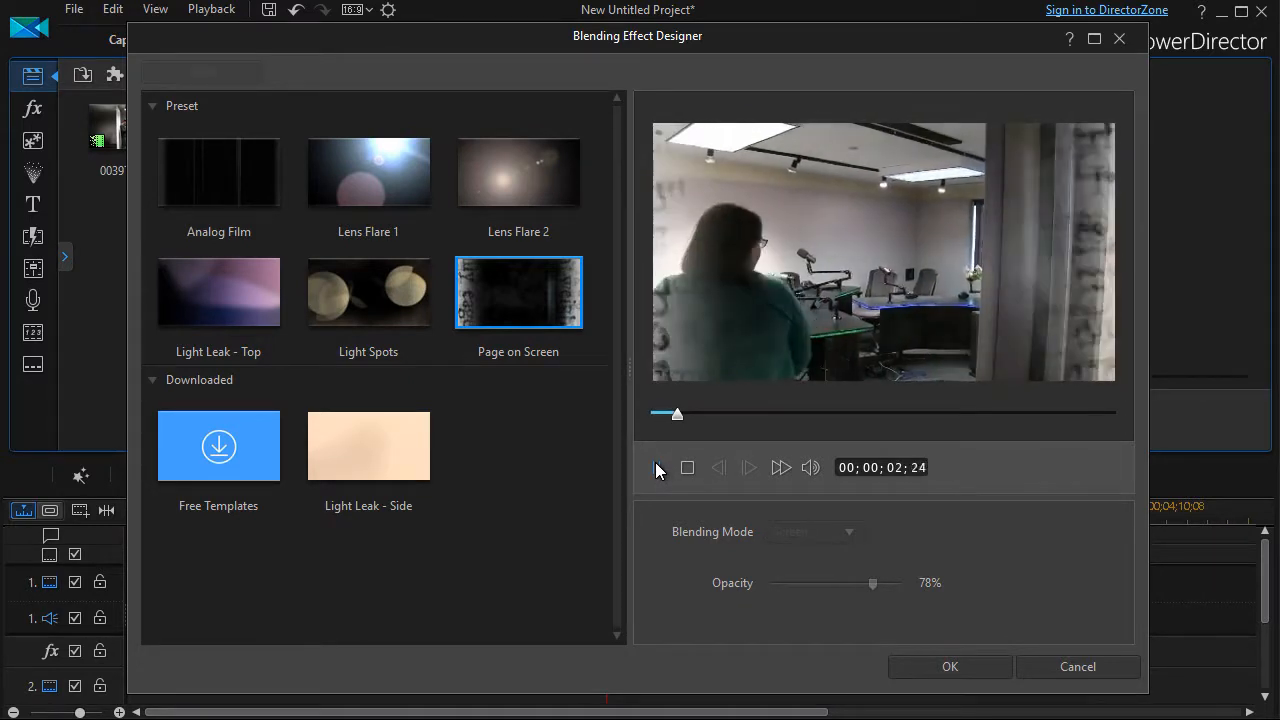
Pause the preview and try the Lighten, Overlay and Difference blending modes
left_click(810, 531)
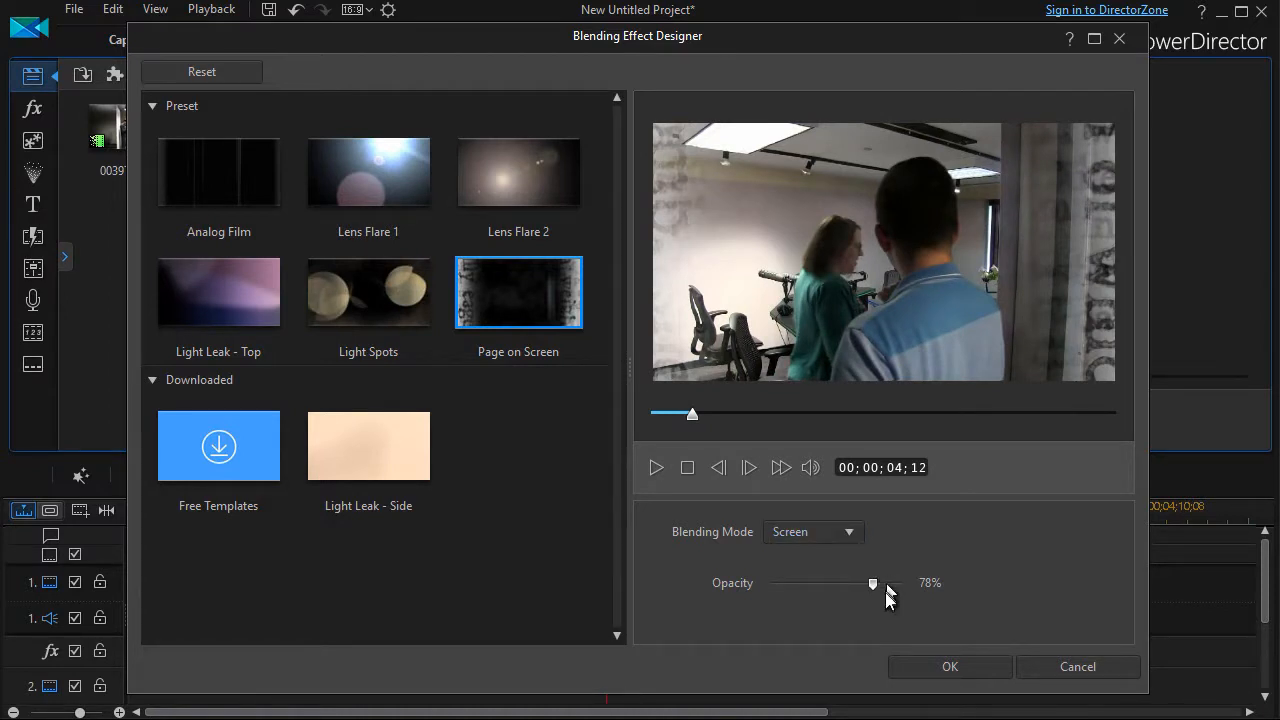
mouse_move(368, 446)
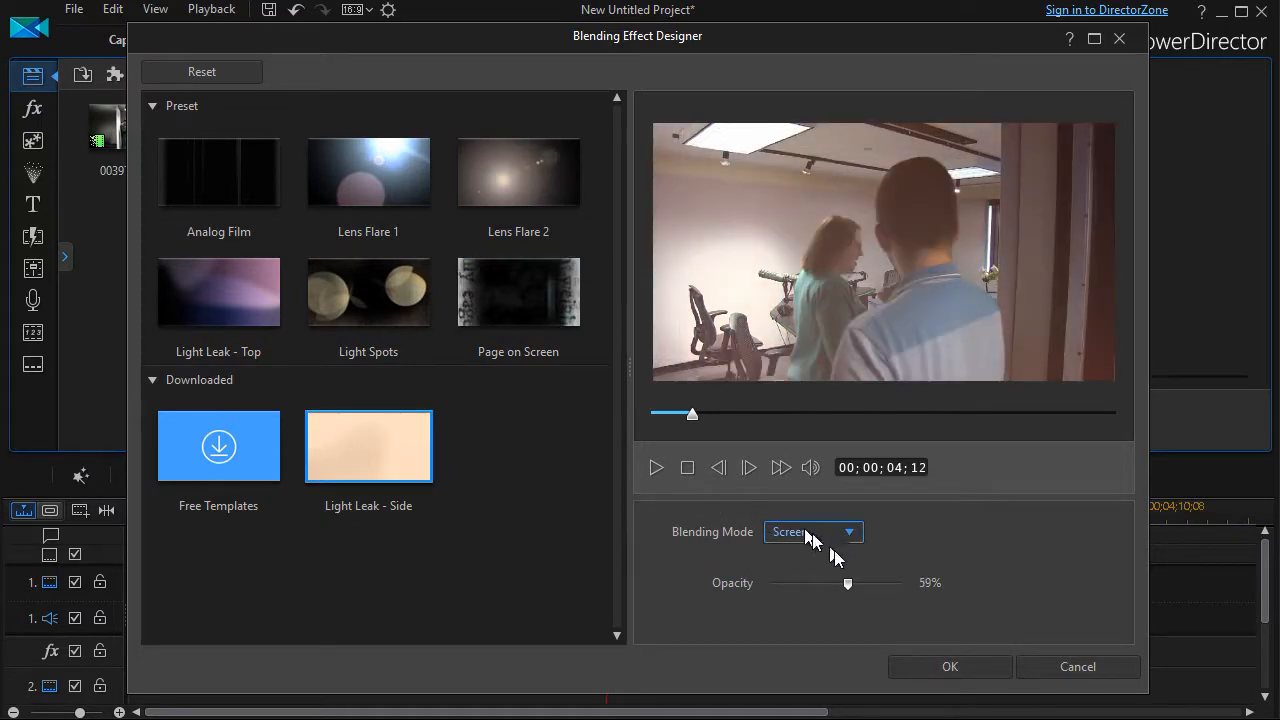
left_click(655, 467)
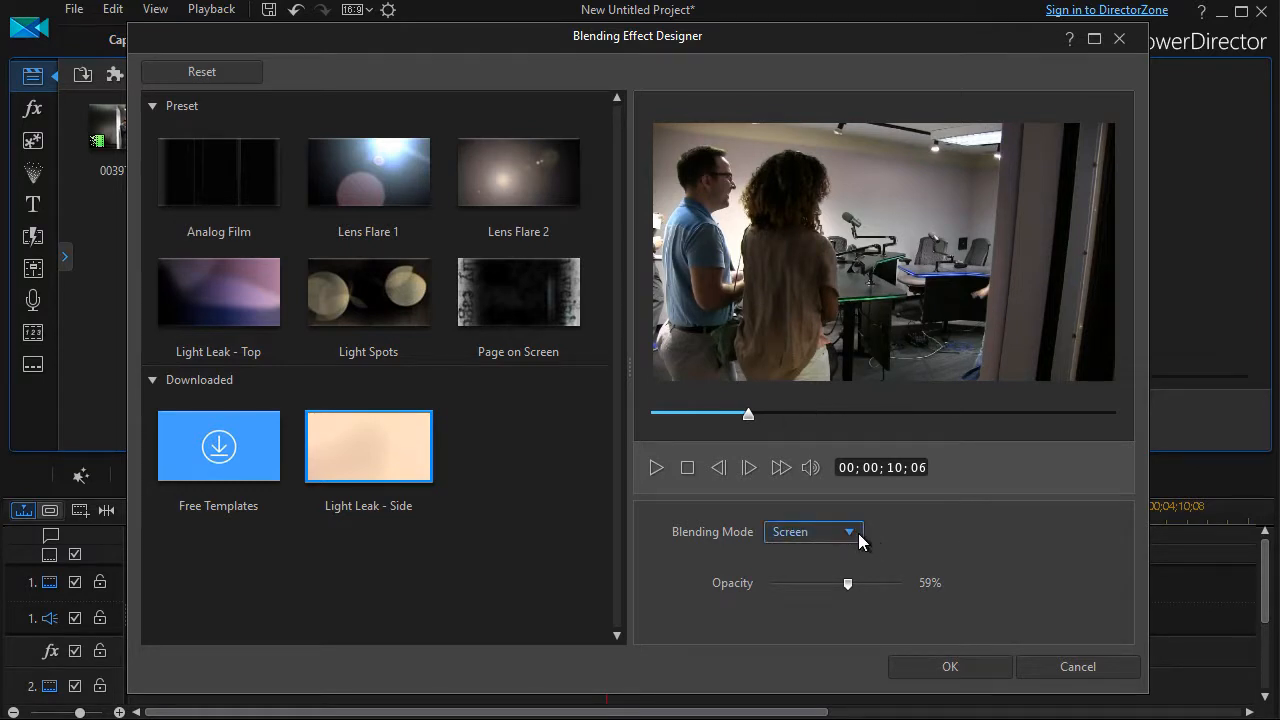
left_click(813, 531)
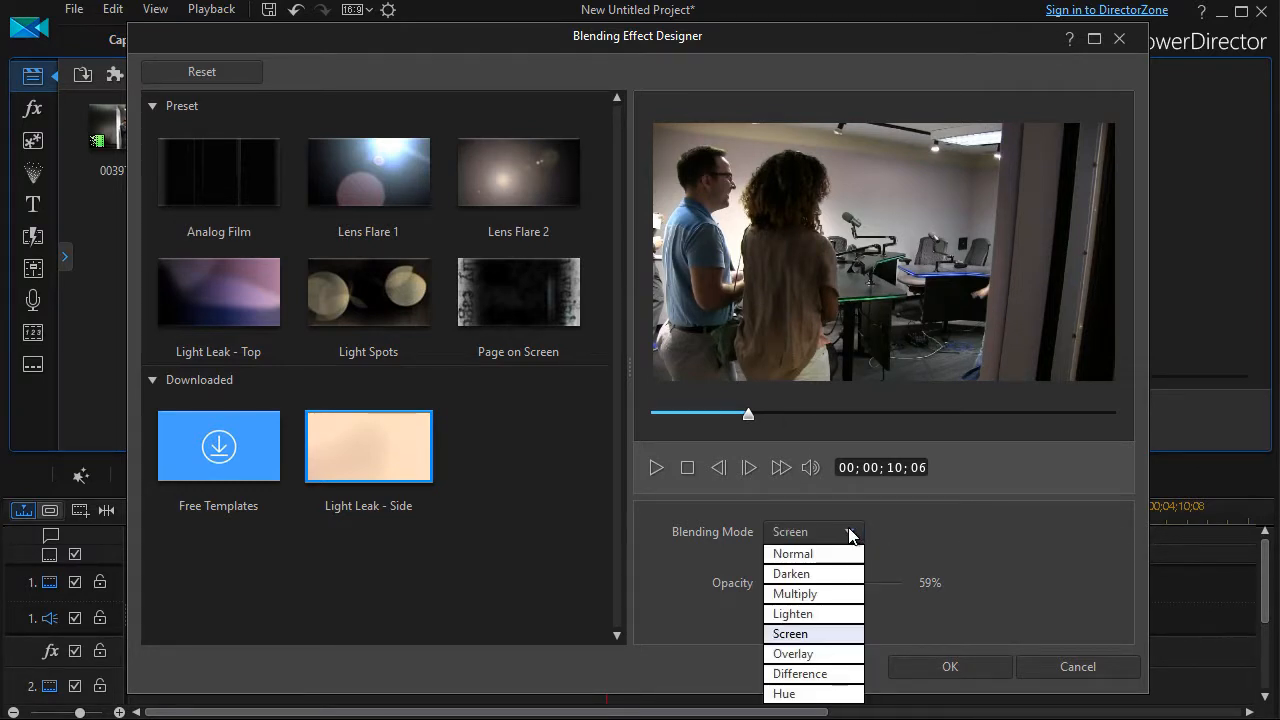
mouse_move(792, 613)
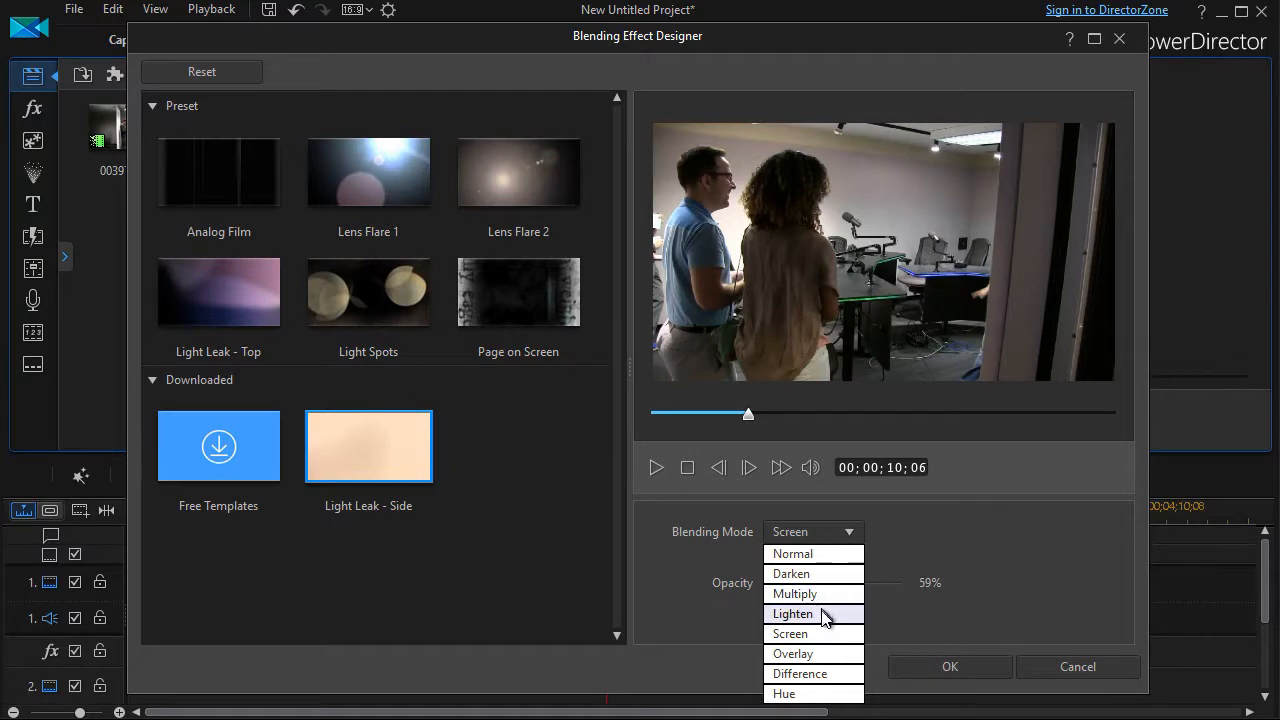
left_click(792, 613)
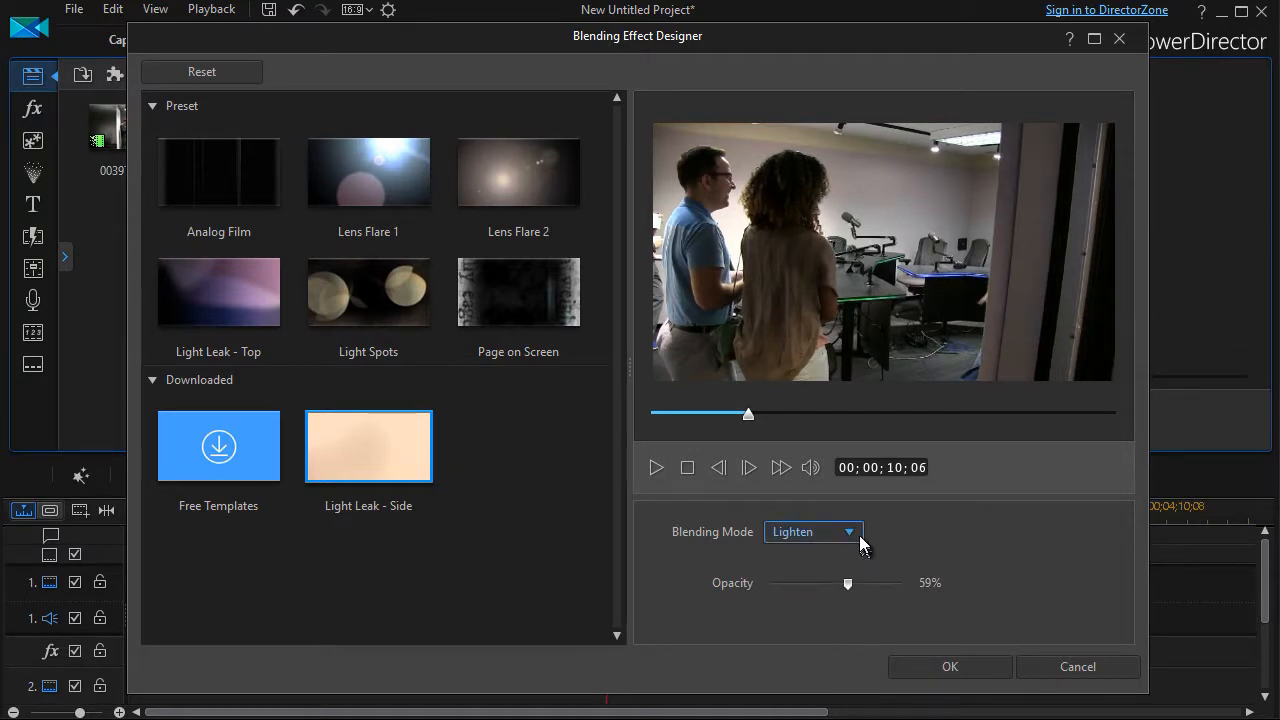
left_click(813, 531)
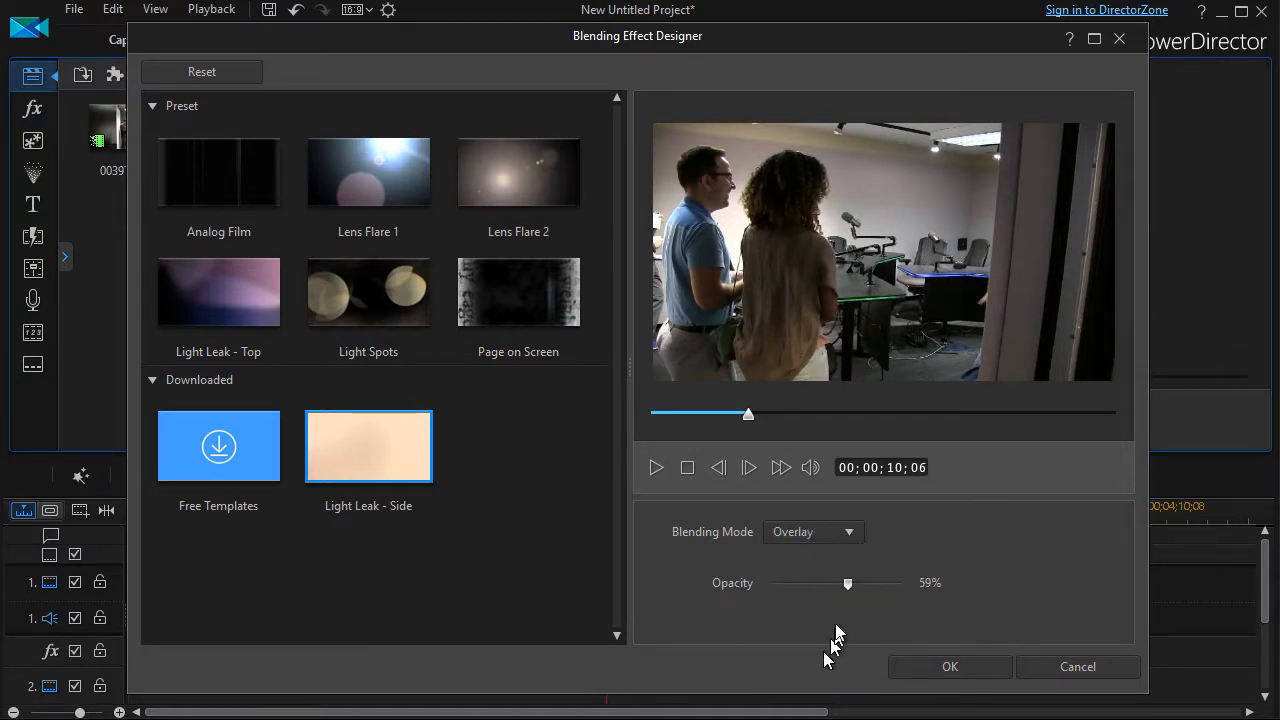
left_click(812, 531)
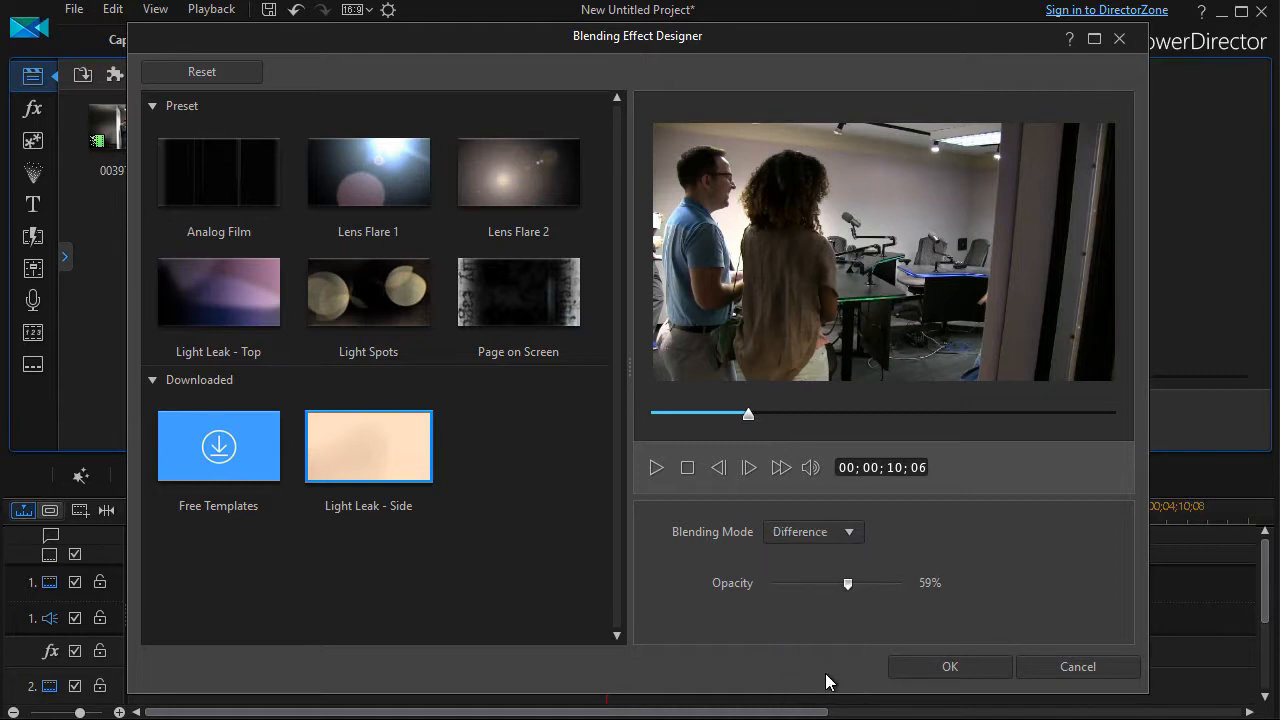
Set the blending mode to Hue at 59% opacity and play the preview
left_click(813, 531)
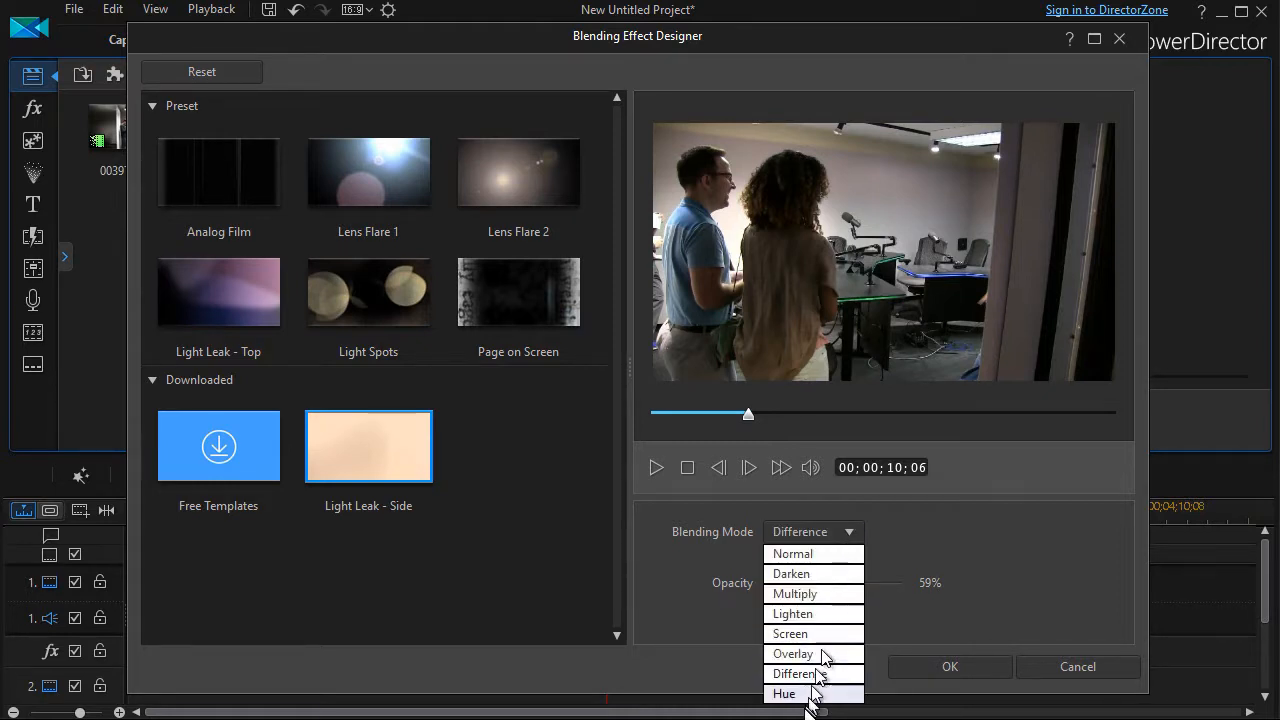
left_click(784, 693)
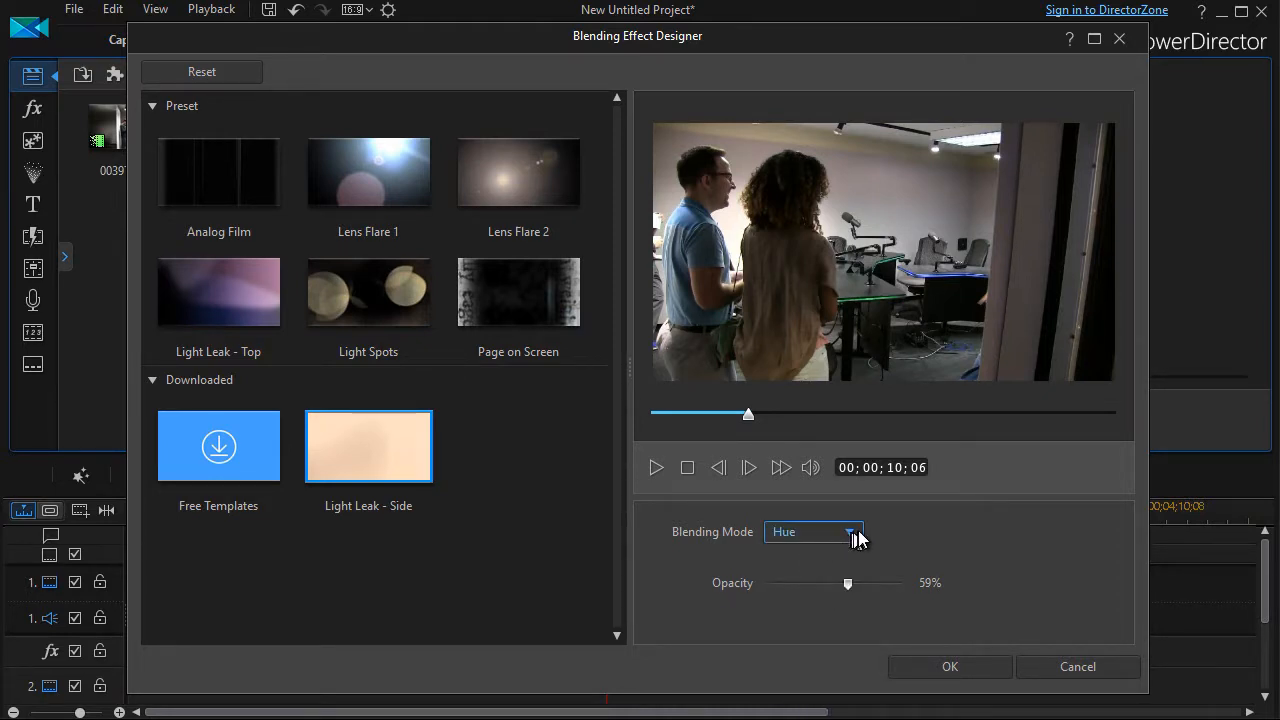
left_click(849, 531)
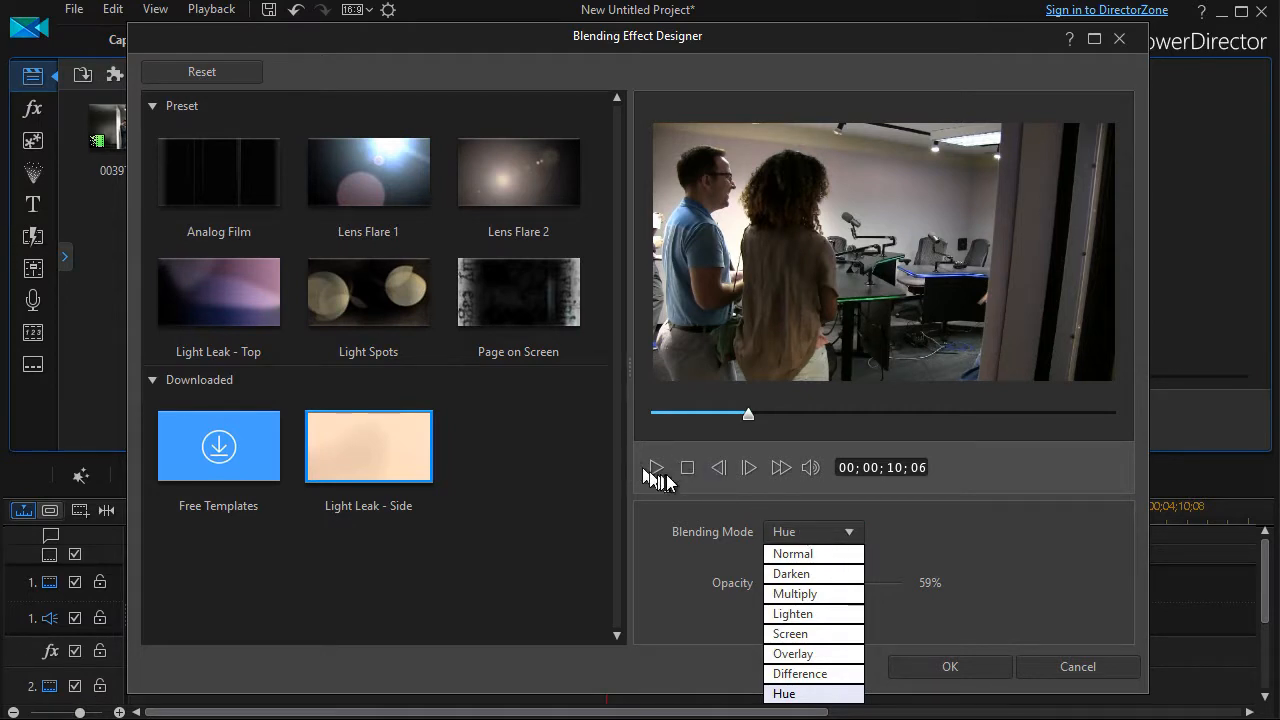
left_click(655, 467)
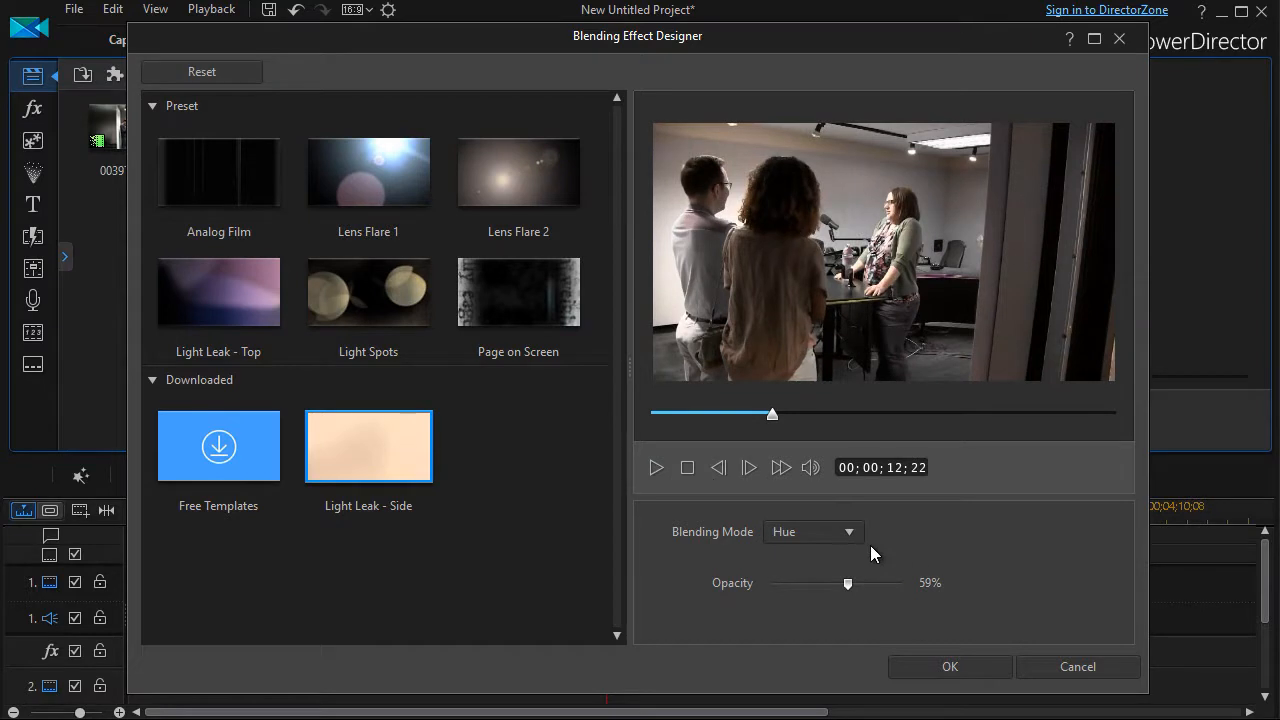
Apply Lens Flare 1, try Darken, Lighten and Overlay, then settle on Difference
left_click(368, 172)
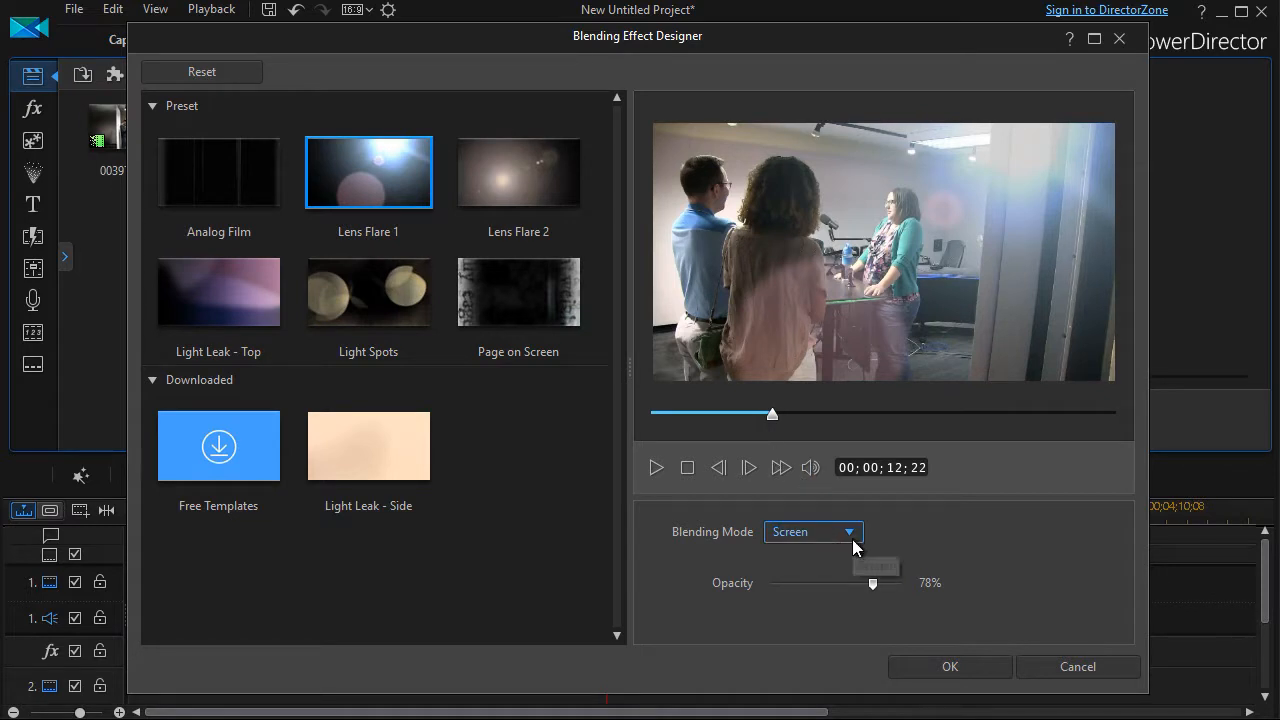
left_click(812, 531)
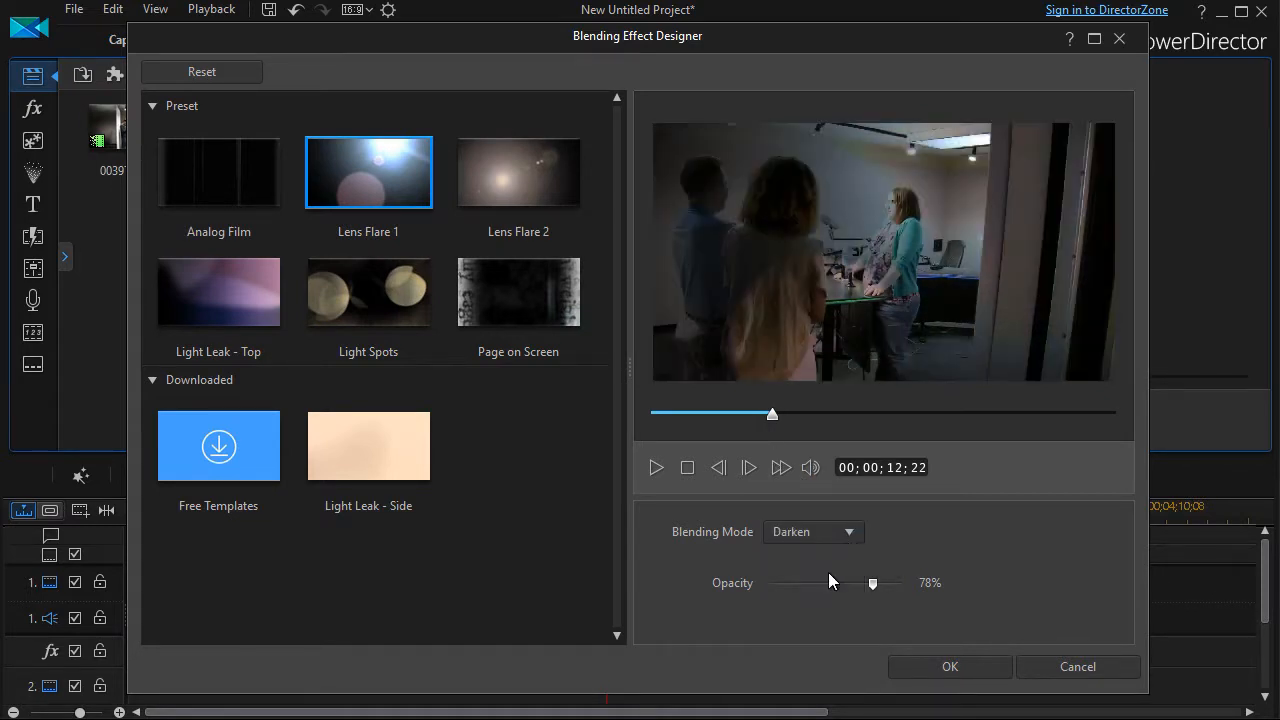
left_click(813, 531)
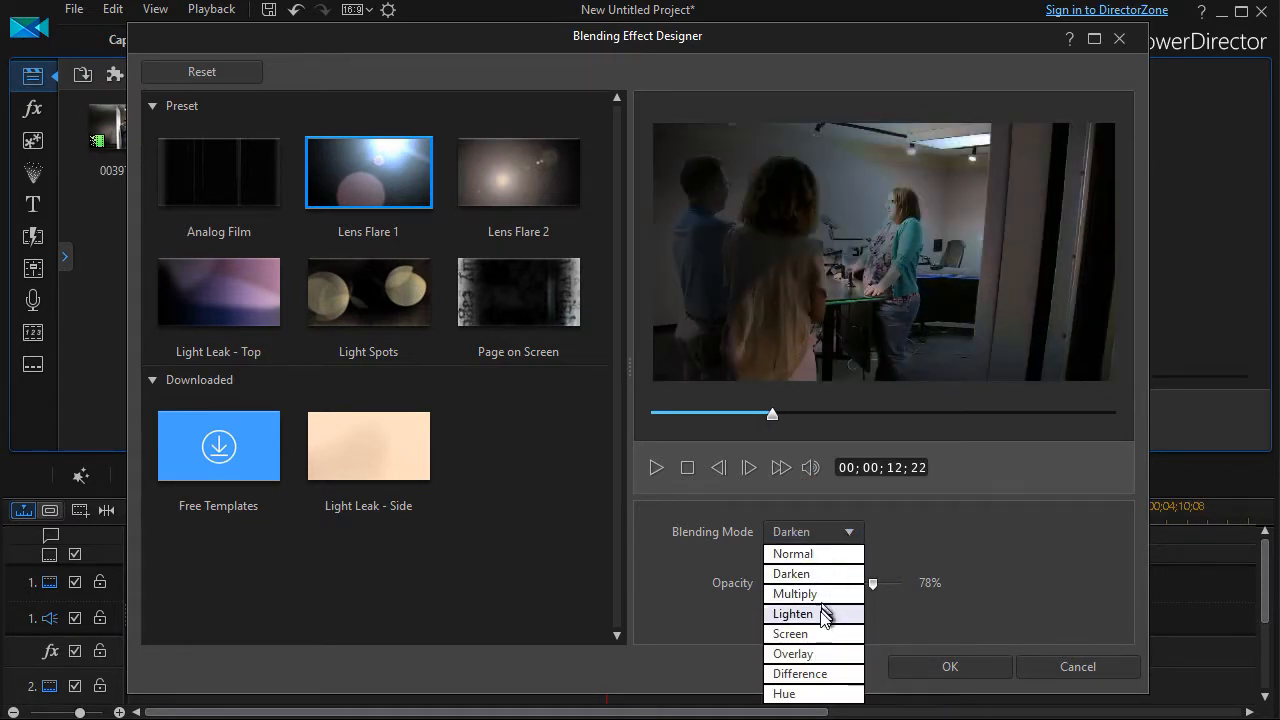
left_click(793, 613)
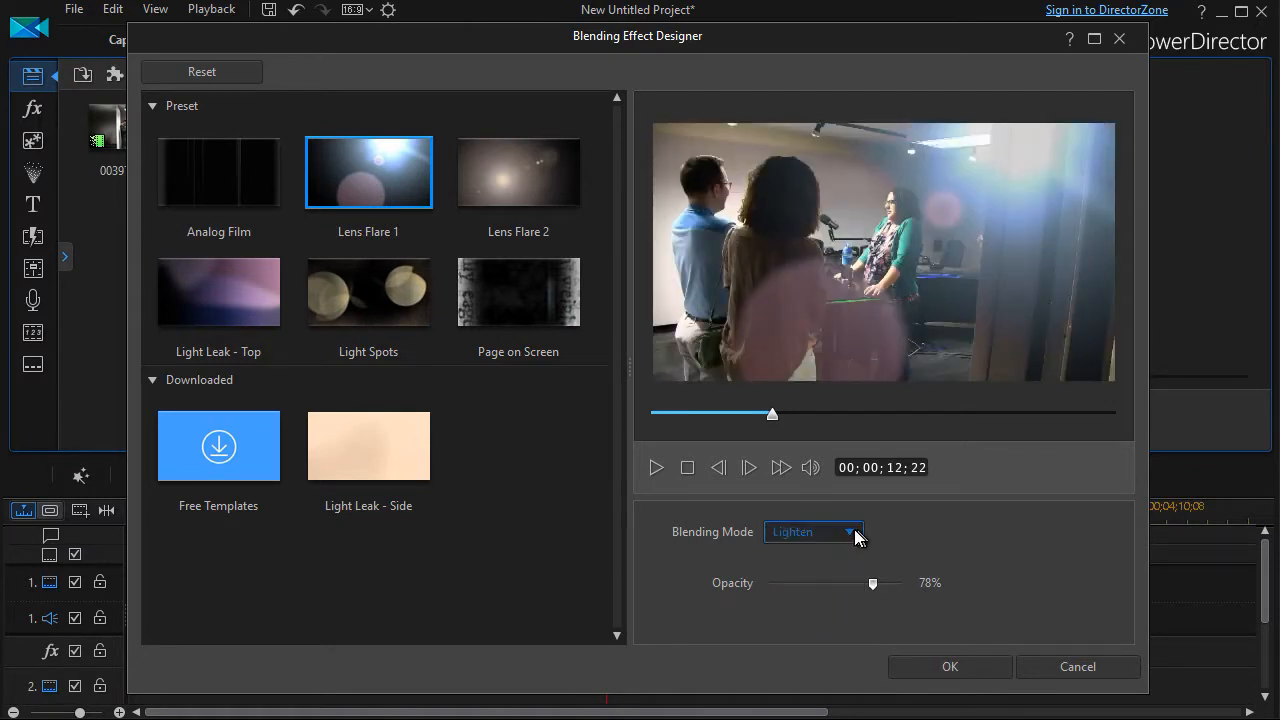
left_click(813, 531)
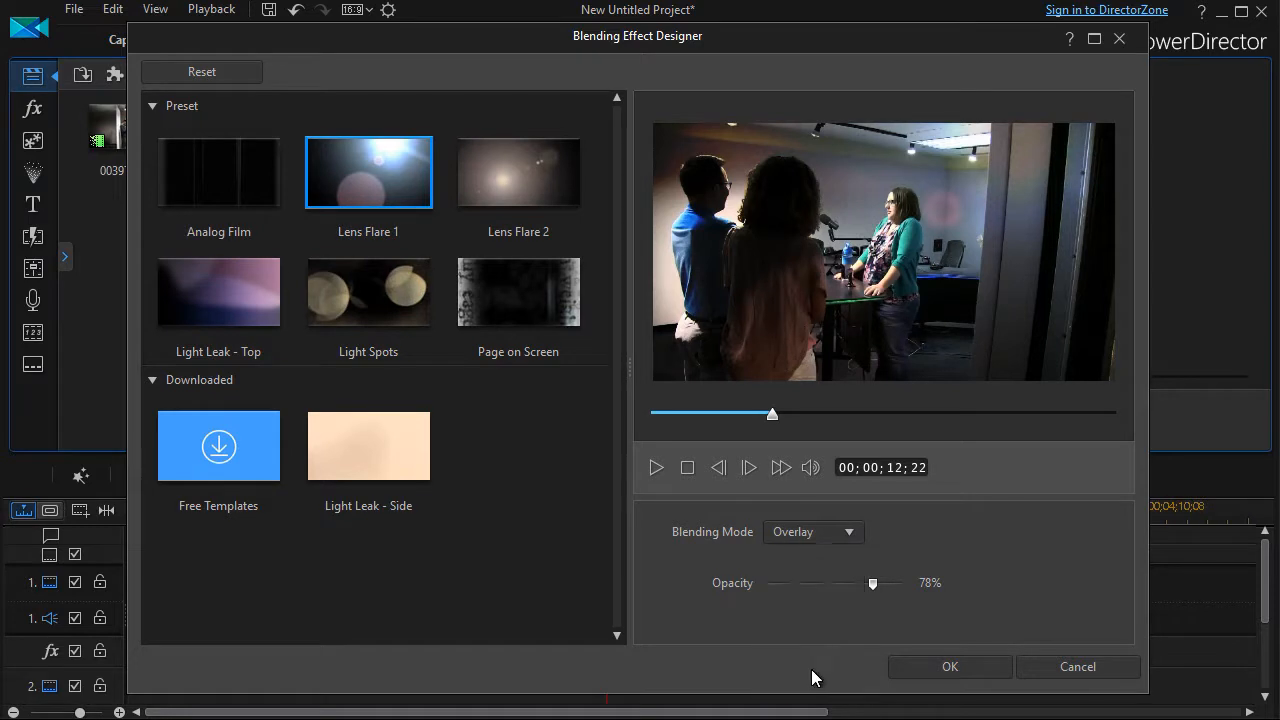
left_click(812, 531)
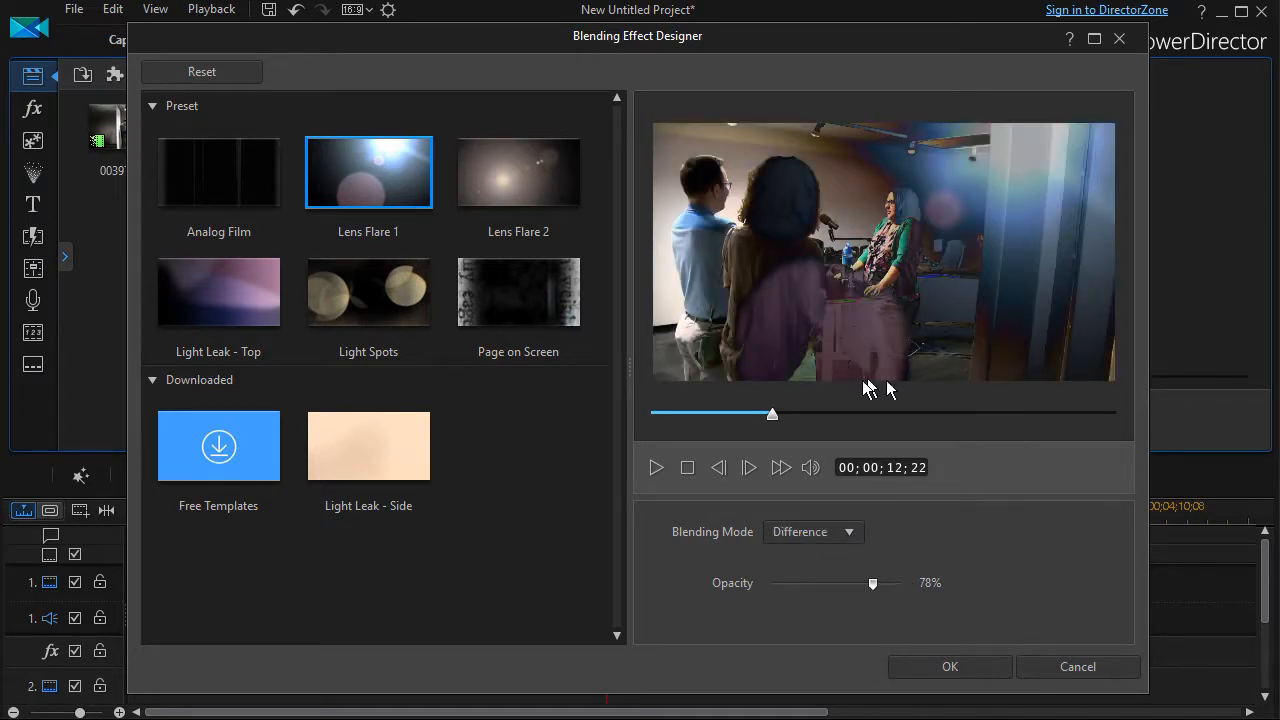
mouse_move(770, 548)
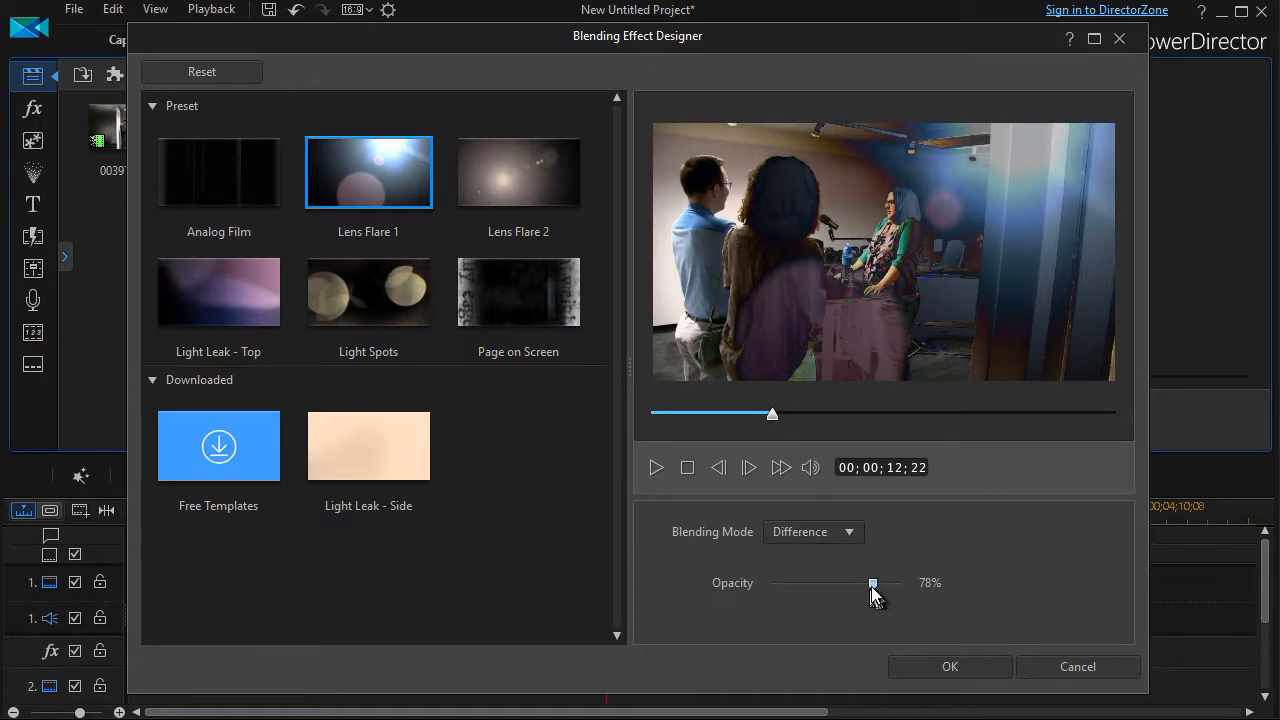
Drag the Lens Flare 1 opacity to 23%, then play and stop the preview
left_click_drag(872, 583, 770, 583)
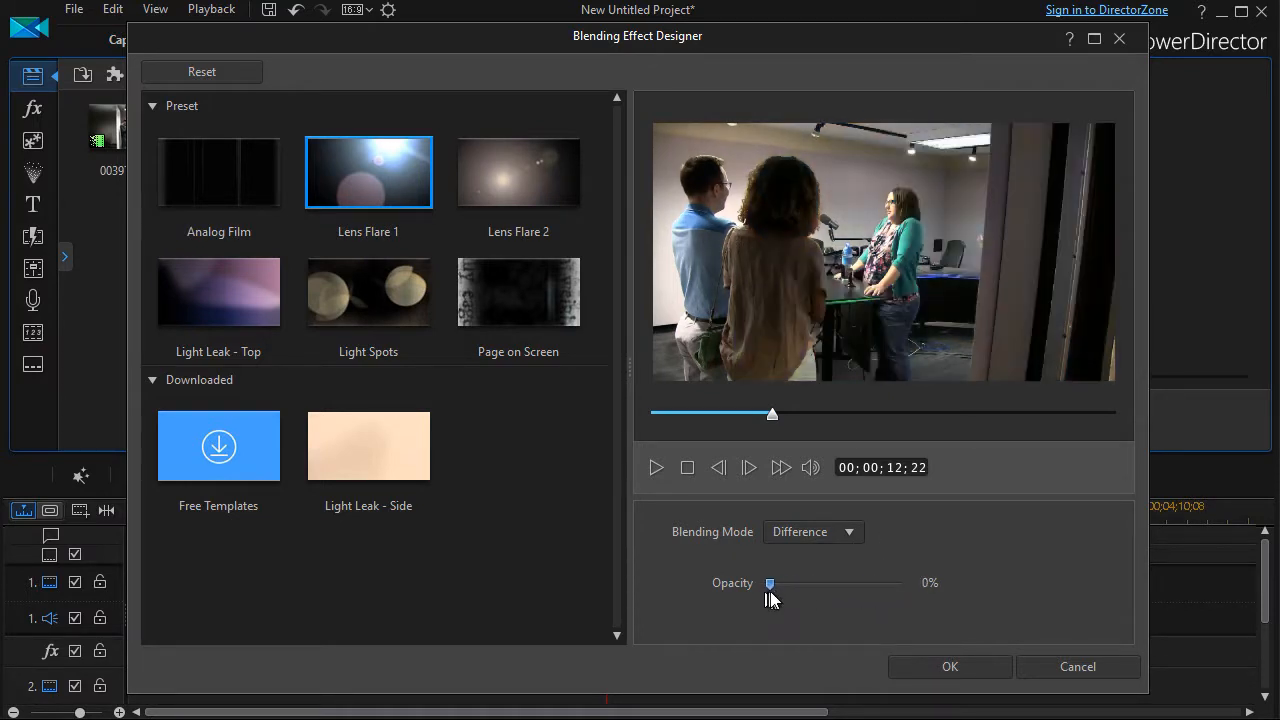
left_click_drag(770, 583, 800, 583)
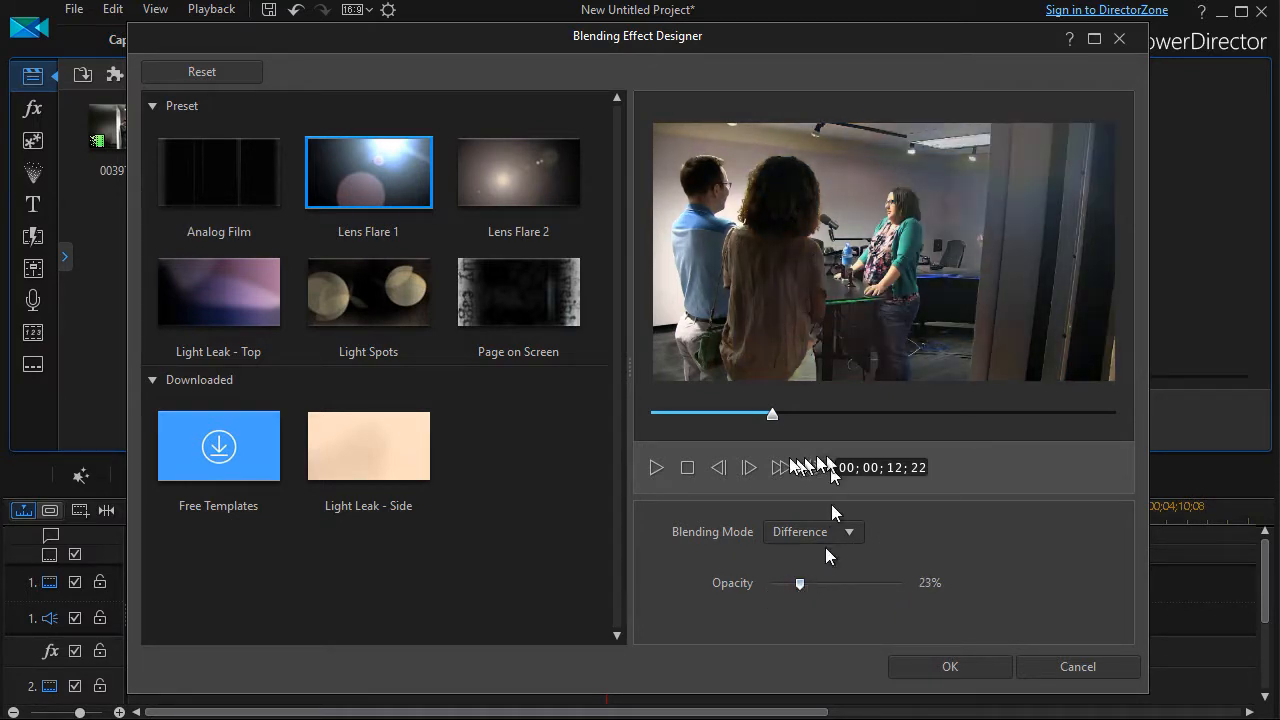
left_click(655, 467)
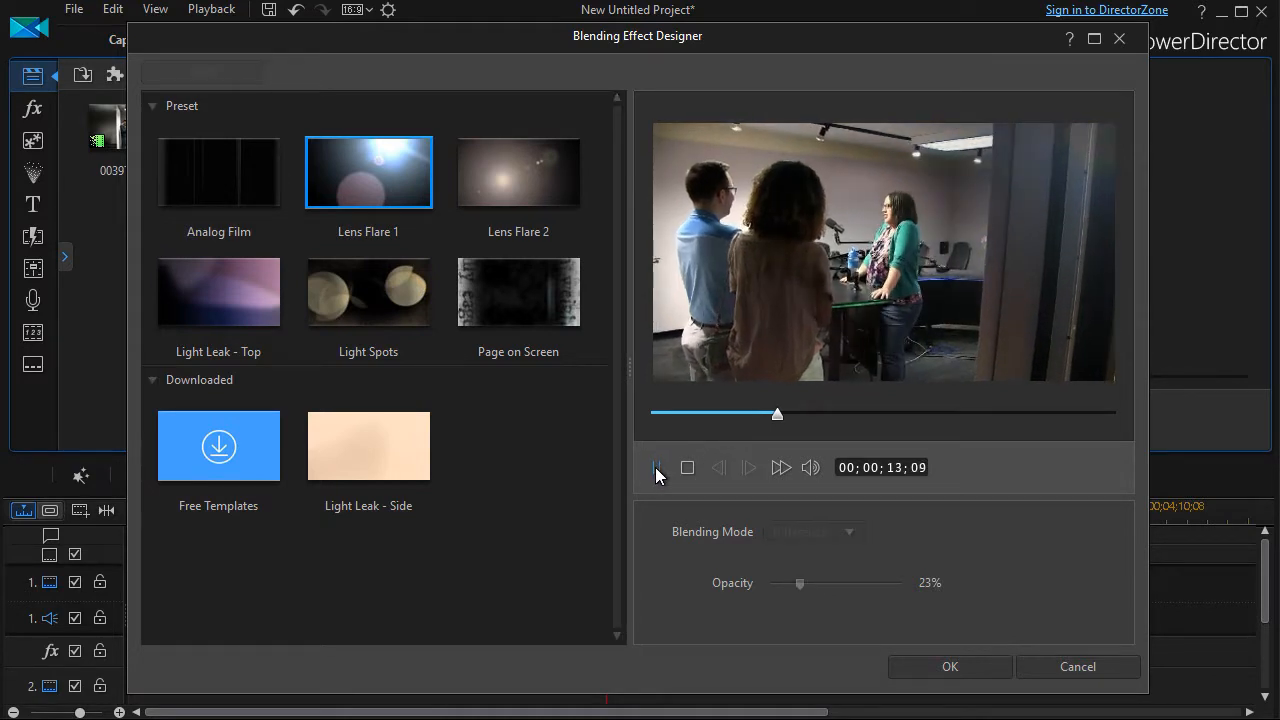
left_click(687, 467)
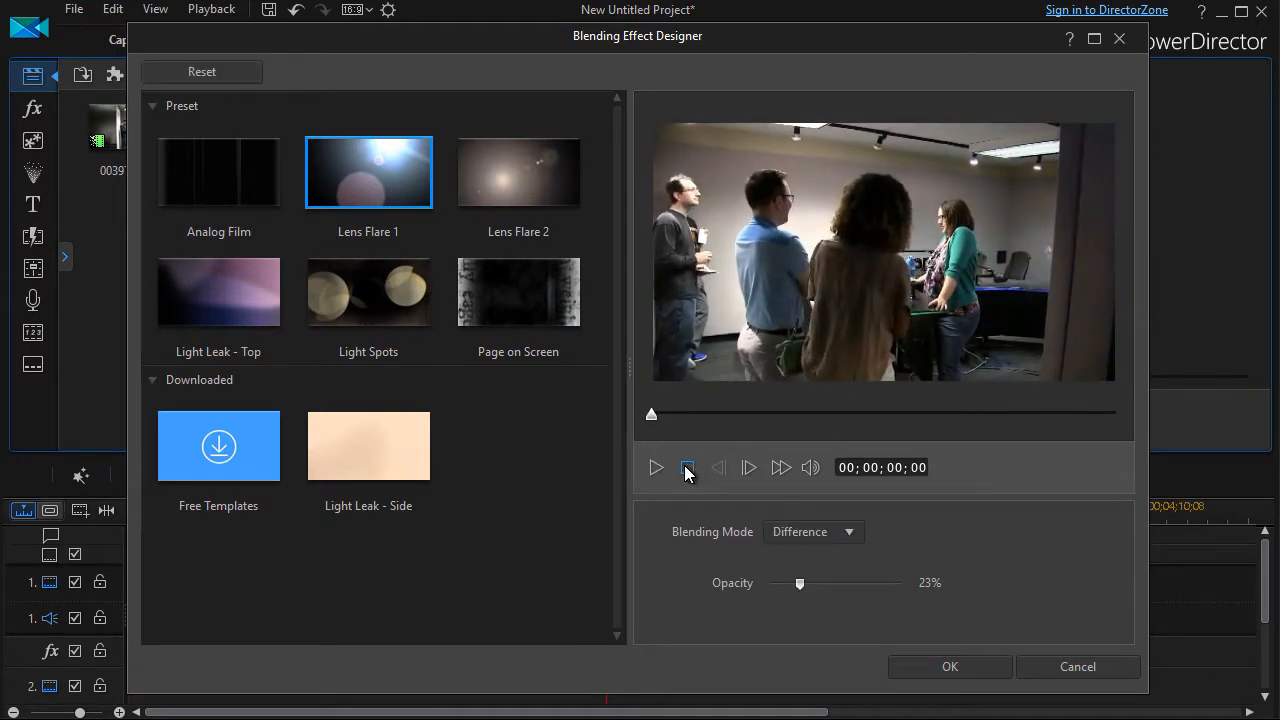
left_click(656, 467)
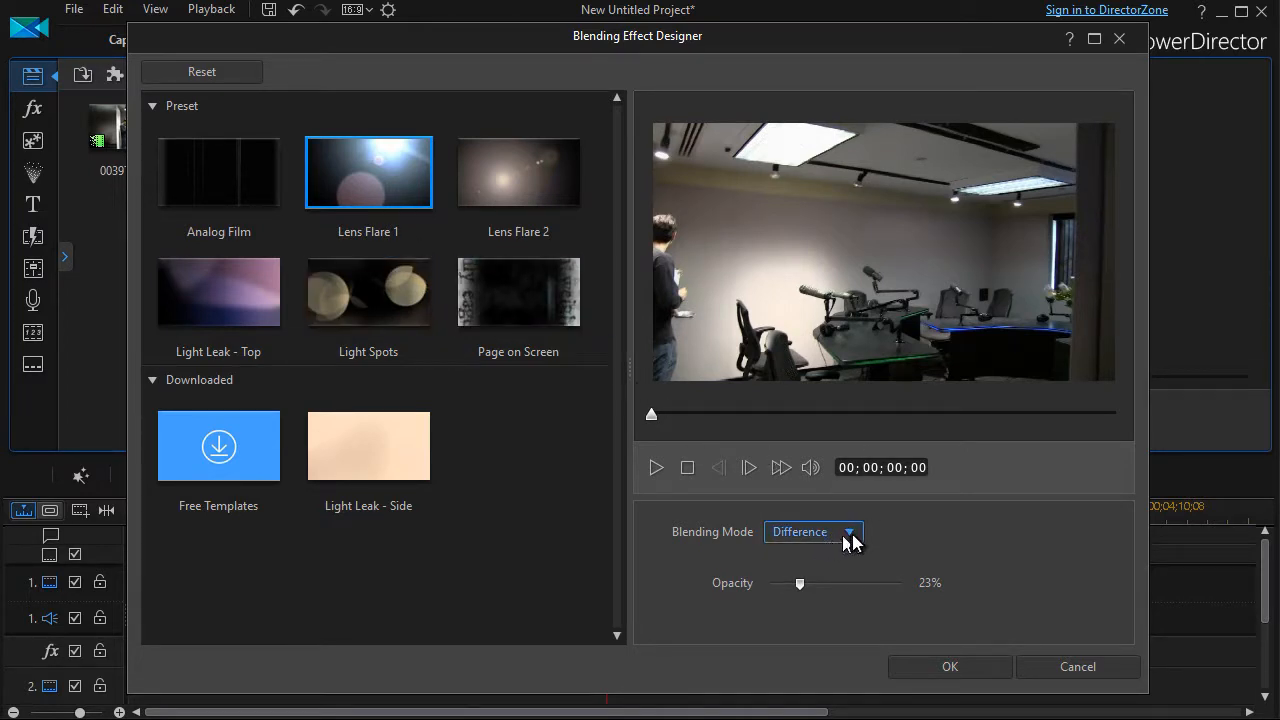
left_click(218, 172)
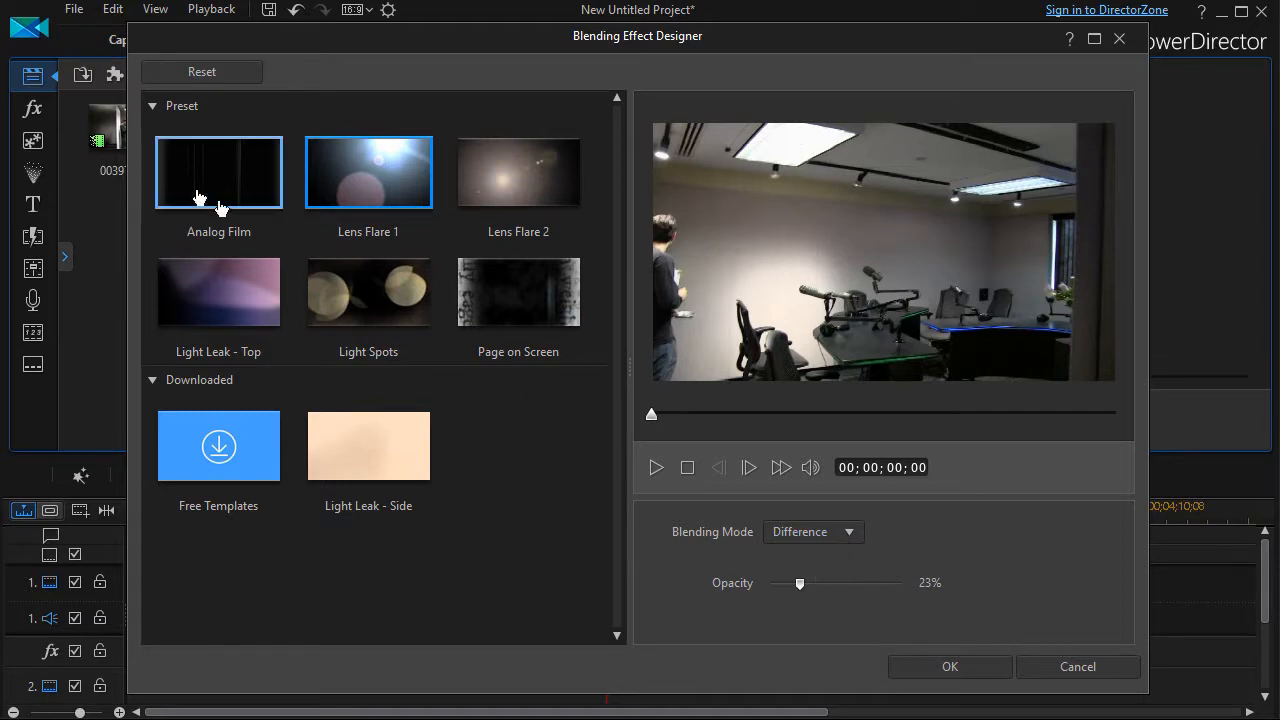
mouse_move(191, 174)
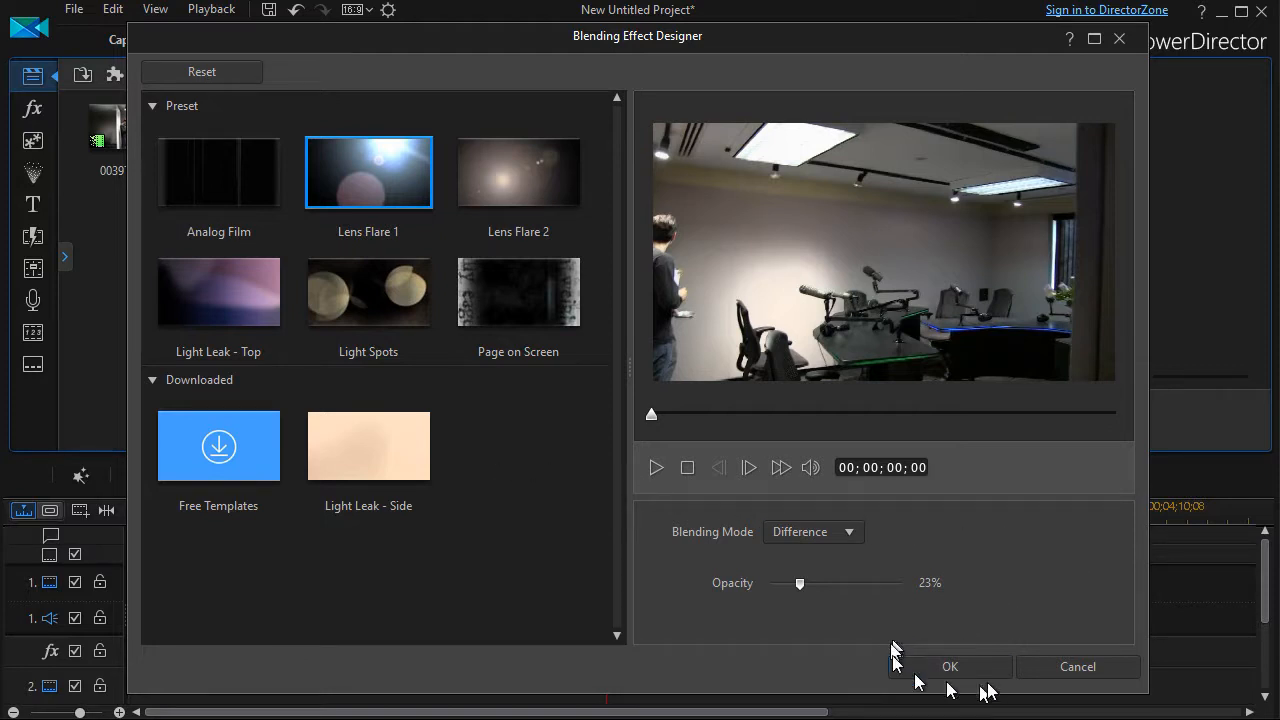
mouse_move(950, 667)
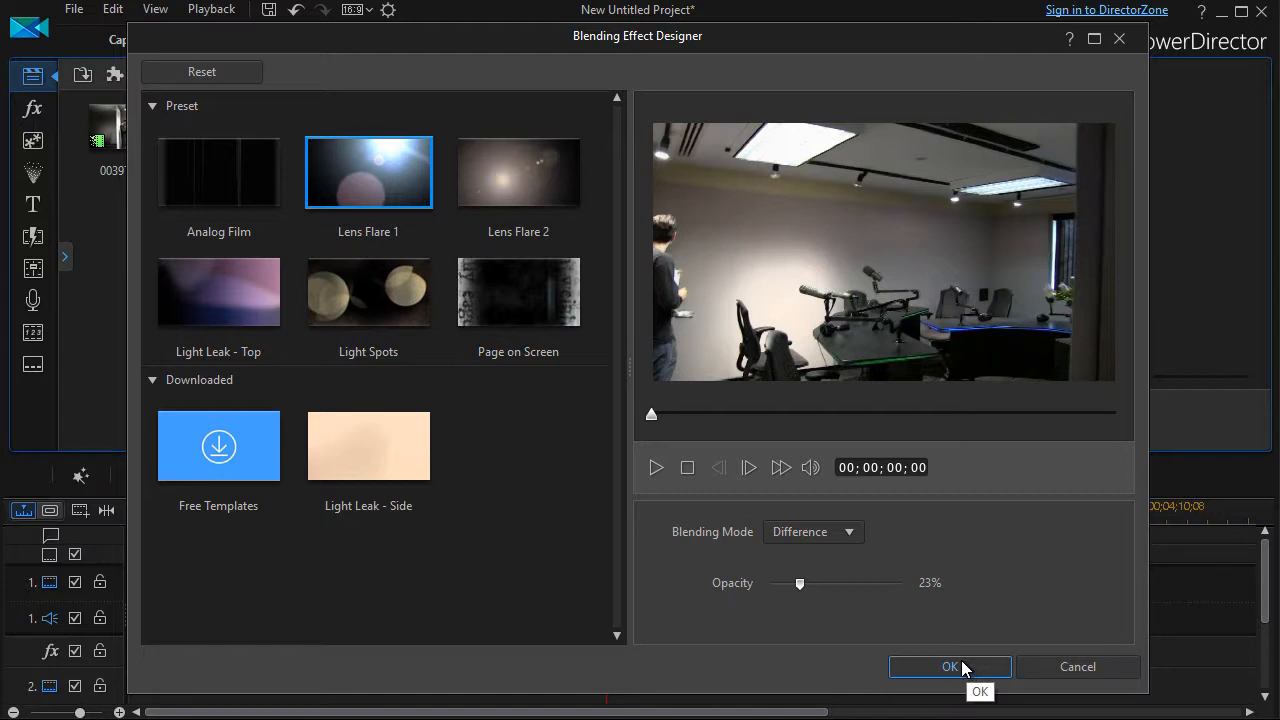
Confirm the Difference, 23% opacity Lens Flare 1 blend and play back the whole movie
left_click(950, 667)
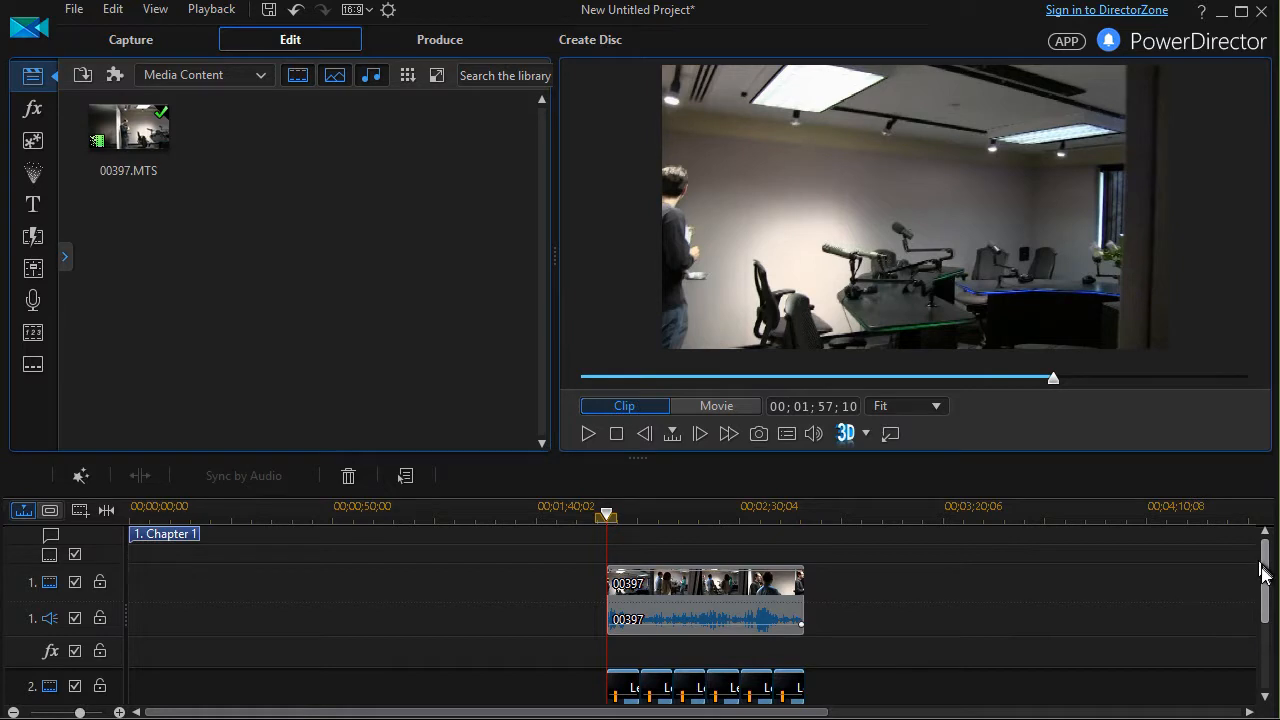
scroll("down", 3)
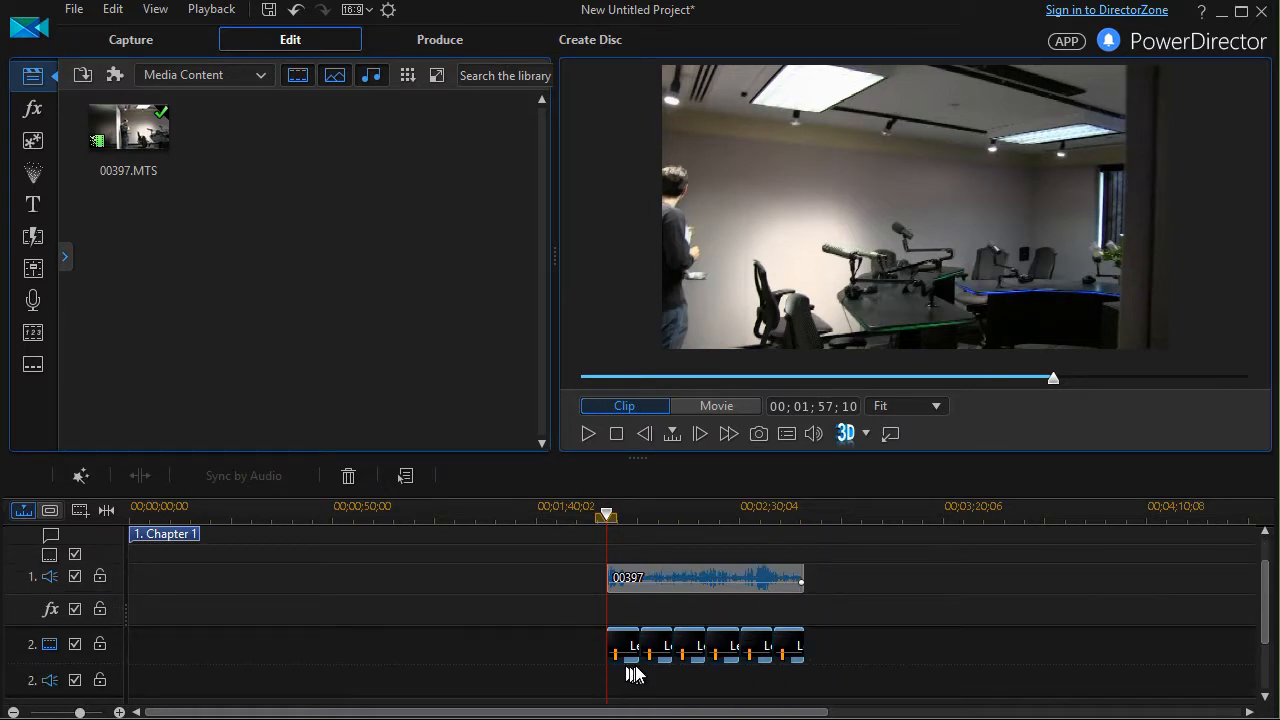
mouse_move(688, 658)
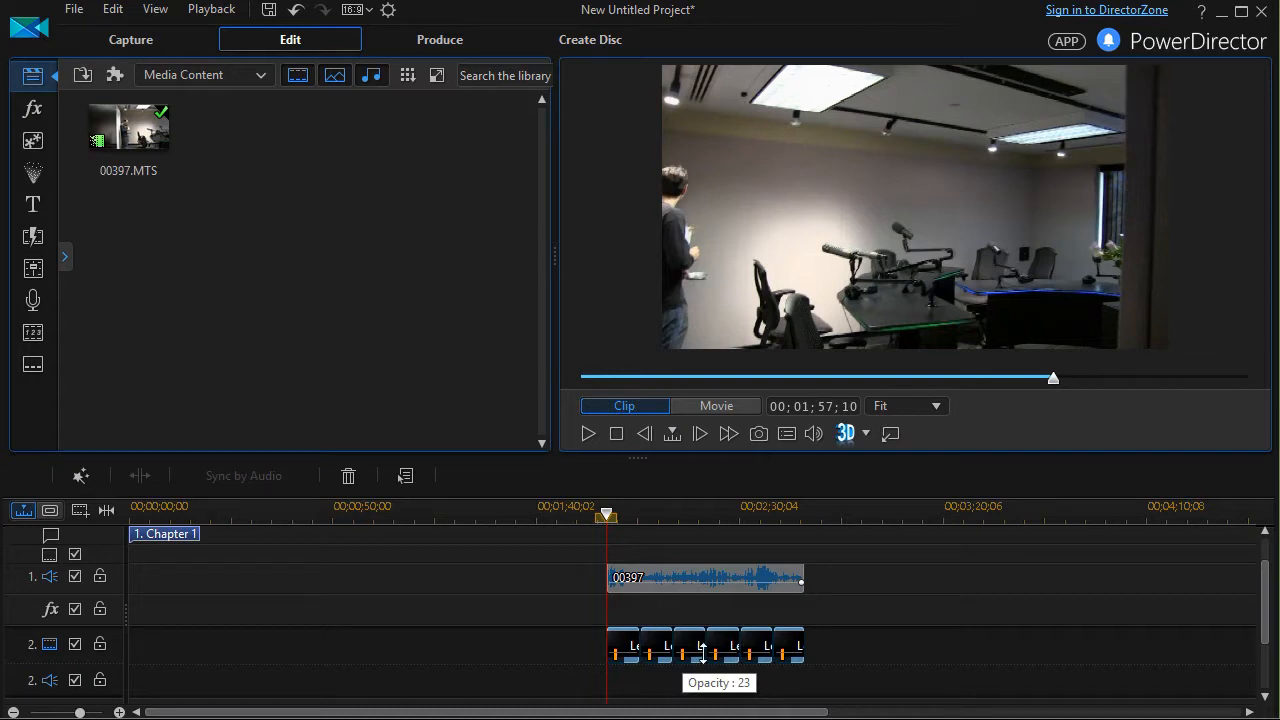
mouse_move(628, 651)
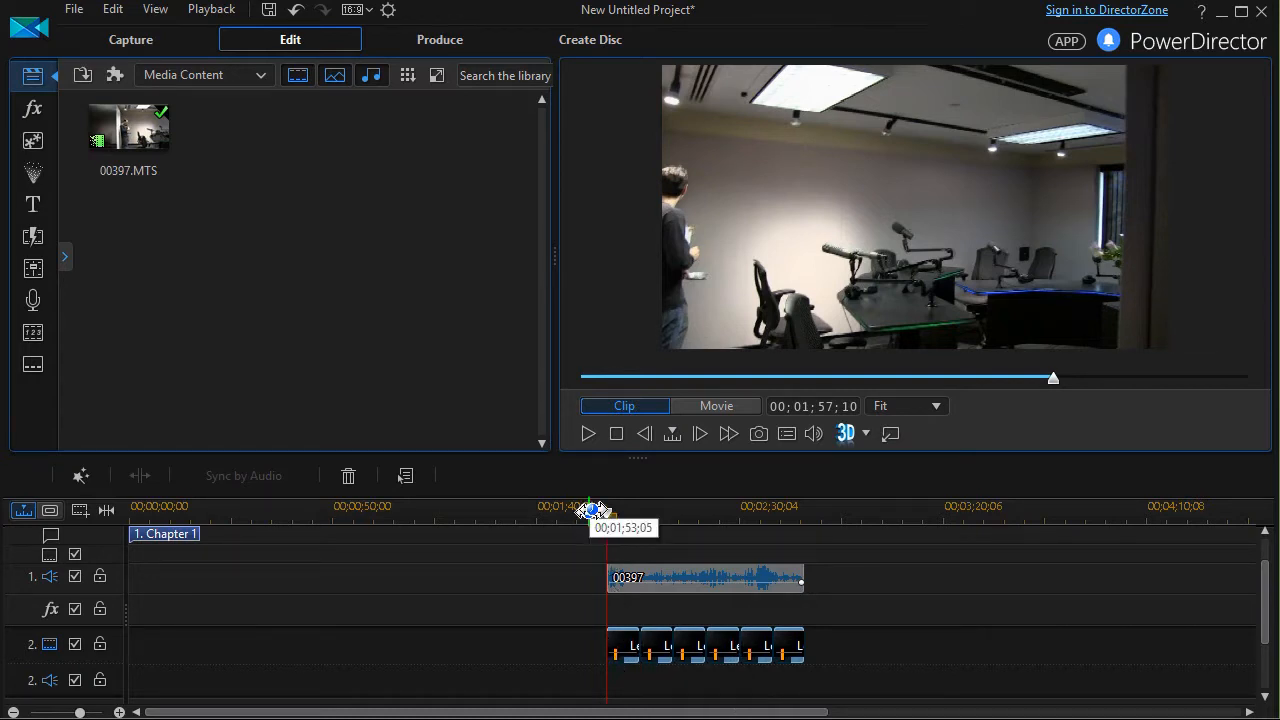
left_click(716, 405)
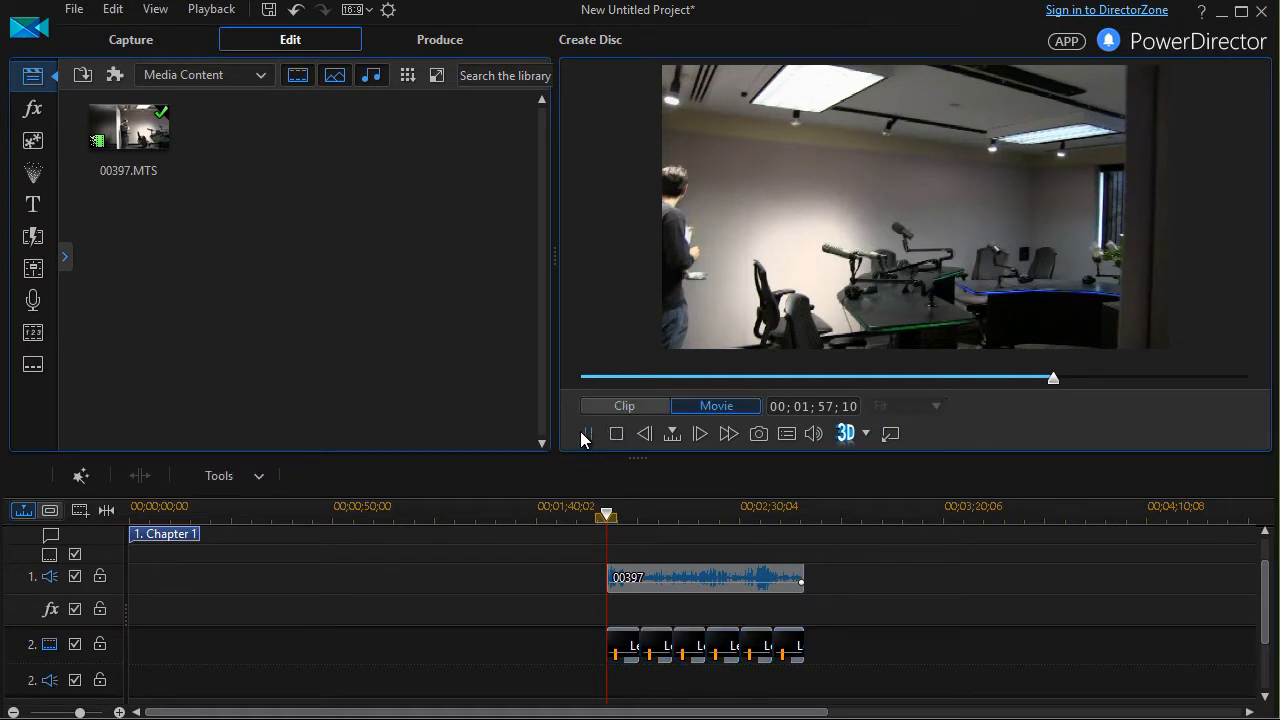